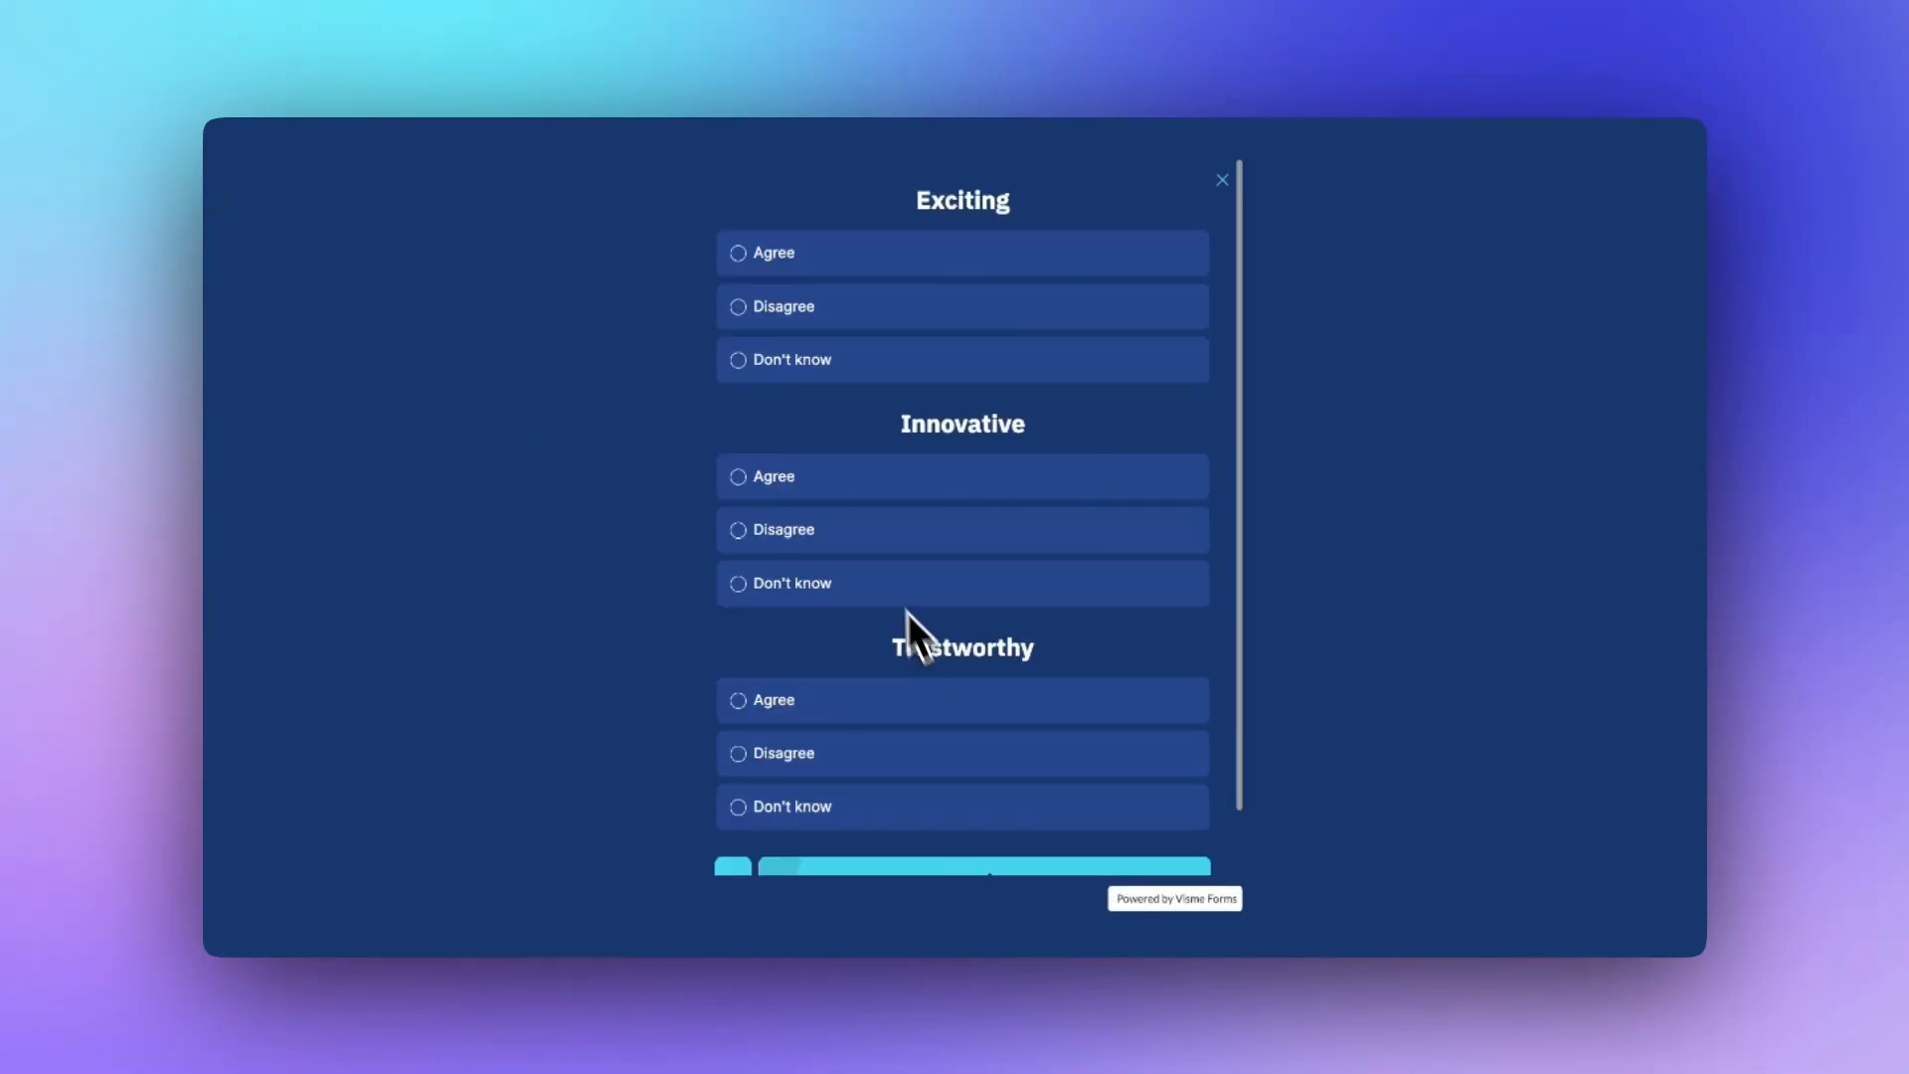
- Answer Agree for Exciting and Innovative, then start the Product Research Survey past the gender question
{"action": "left_click", "coordinate": [738, 251]}
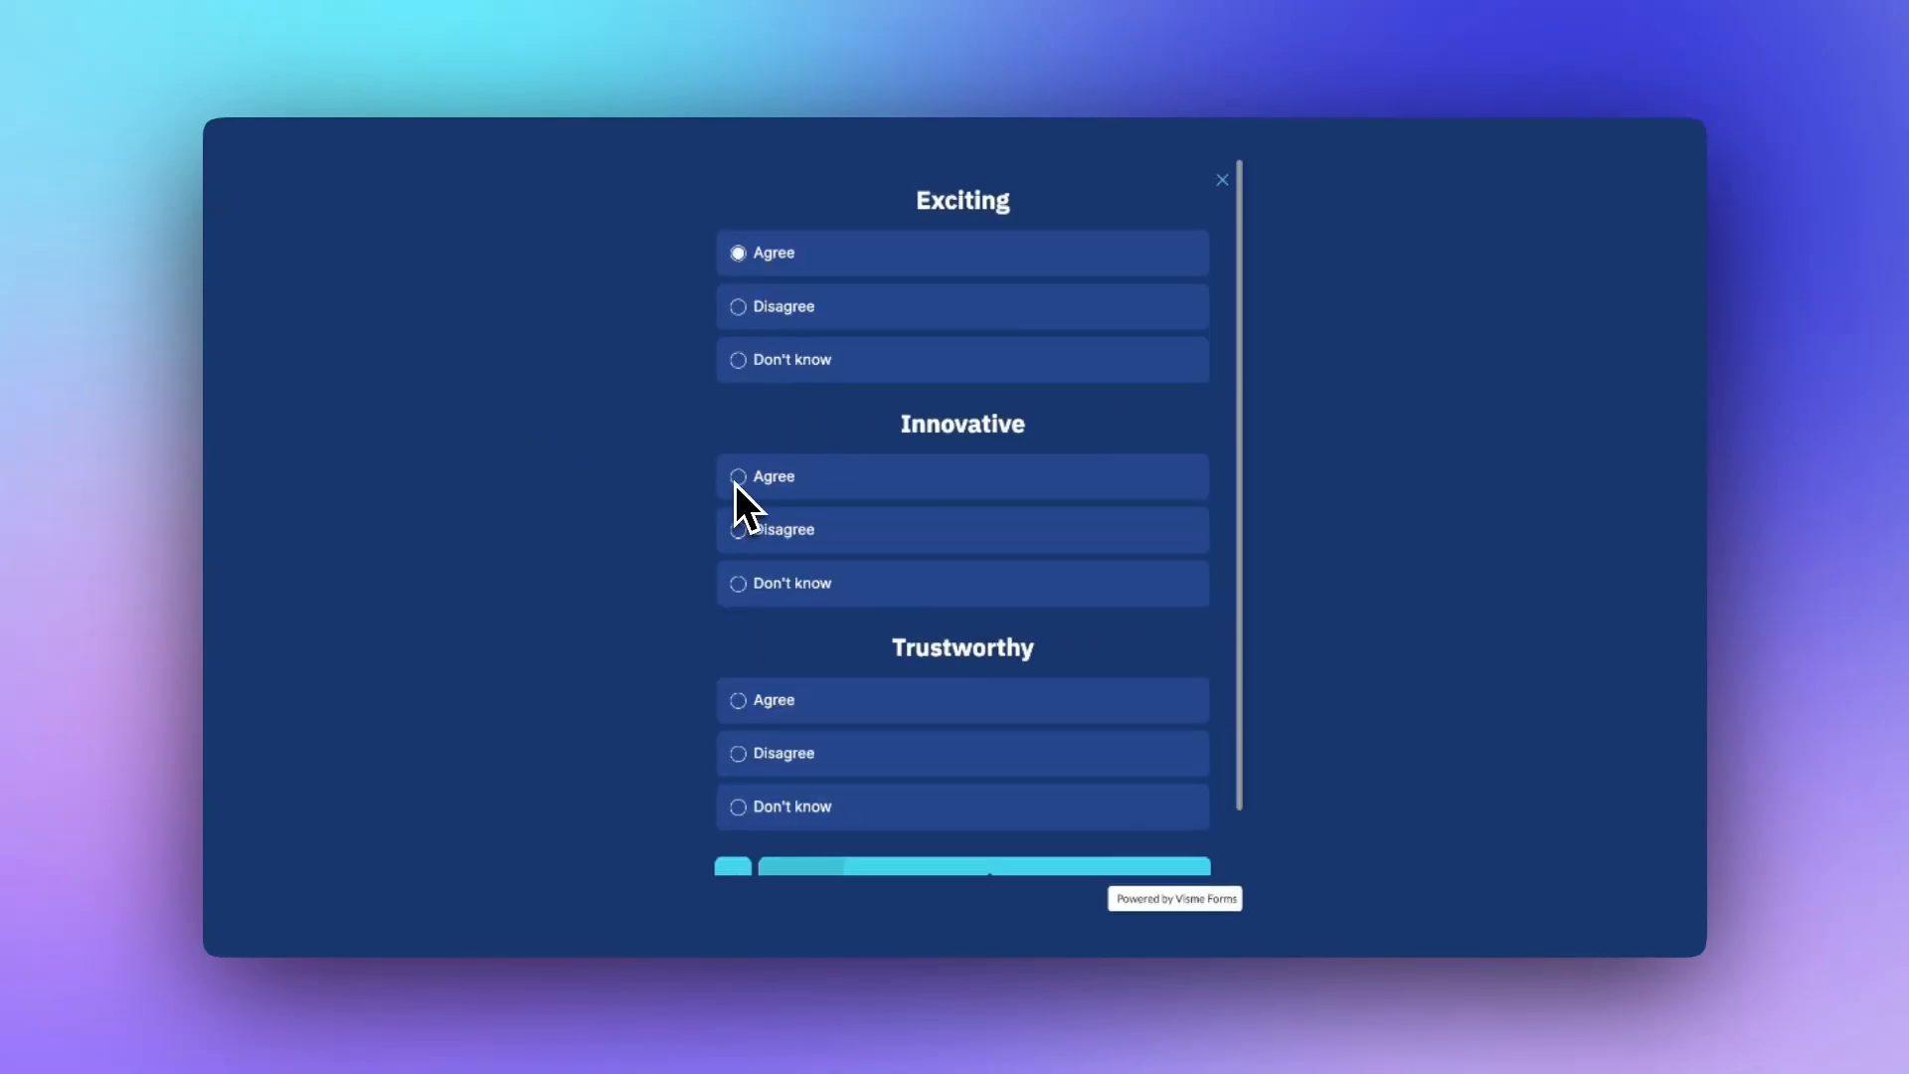
{"action": "left_click", "coordinate": [738, 476]}
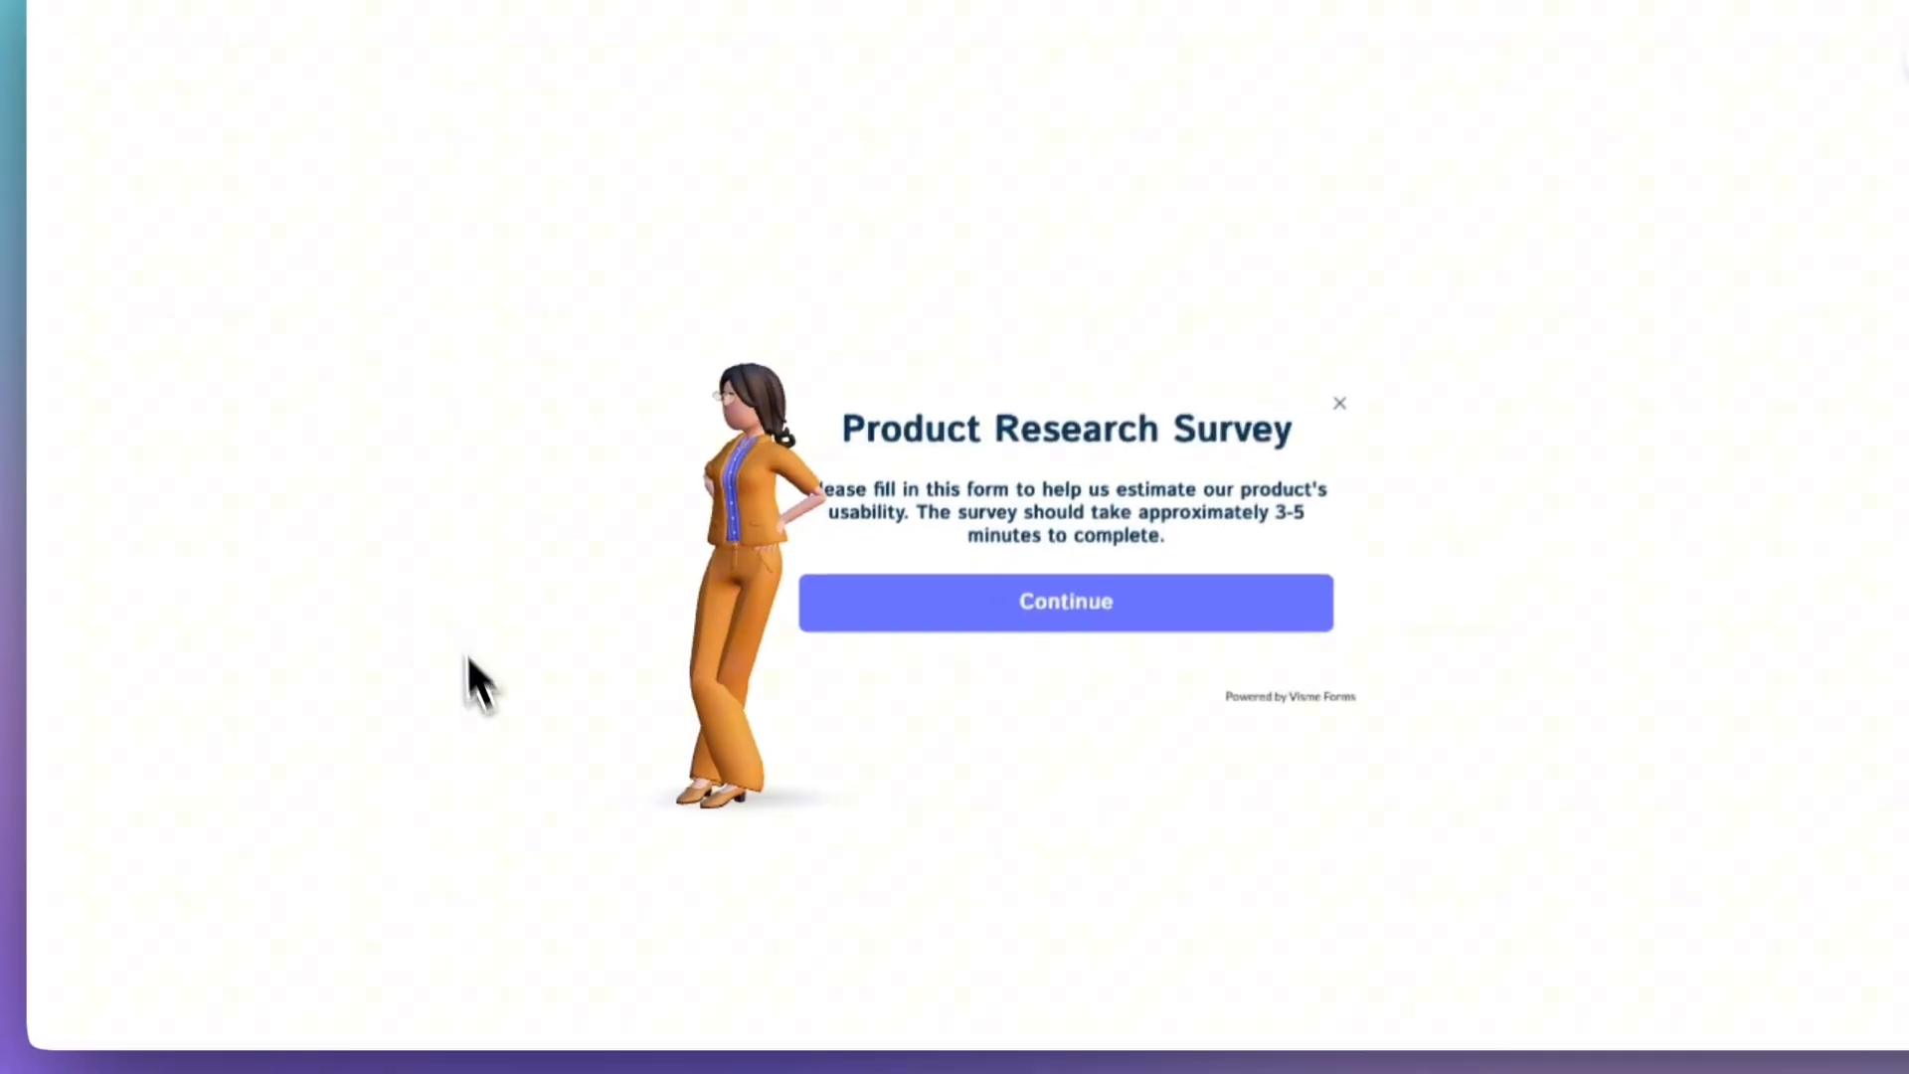
{"action": "left_click", "coordinate": [1064, 601]}
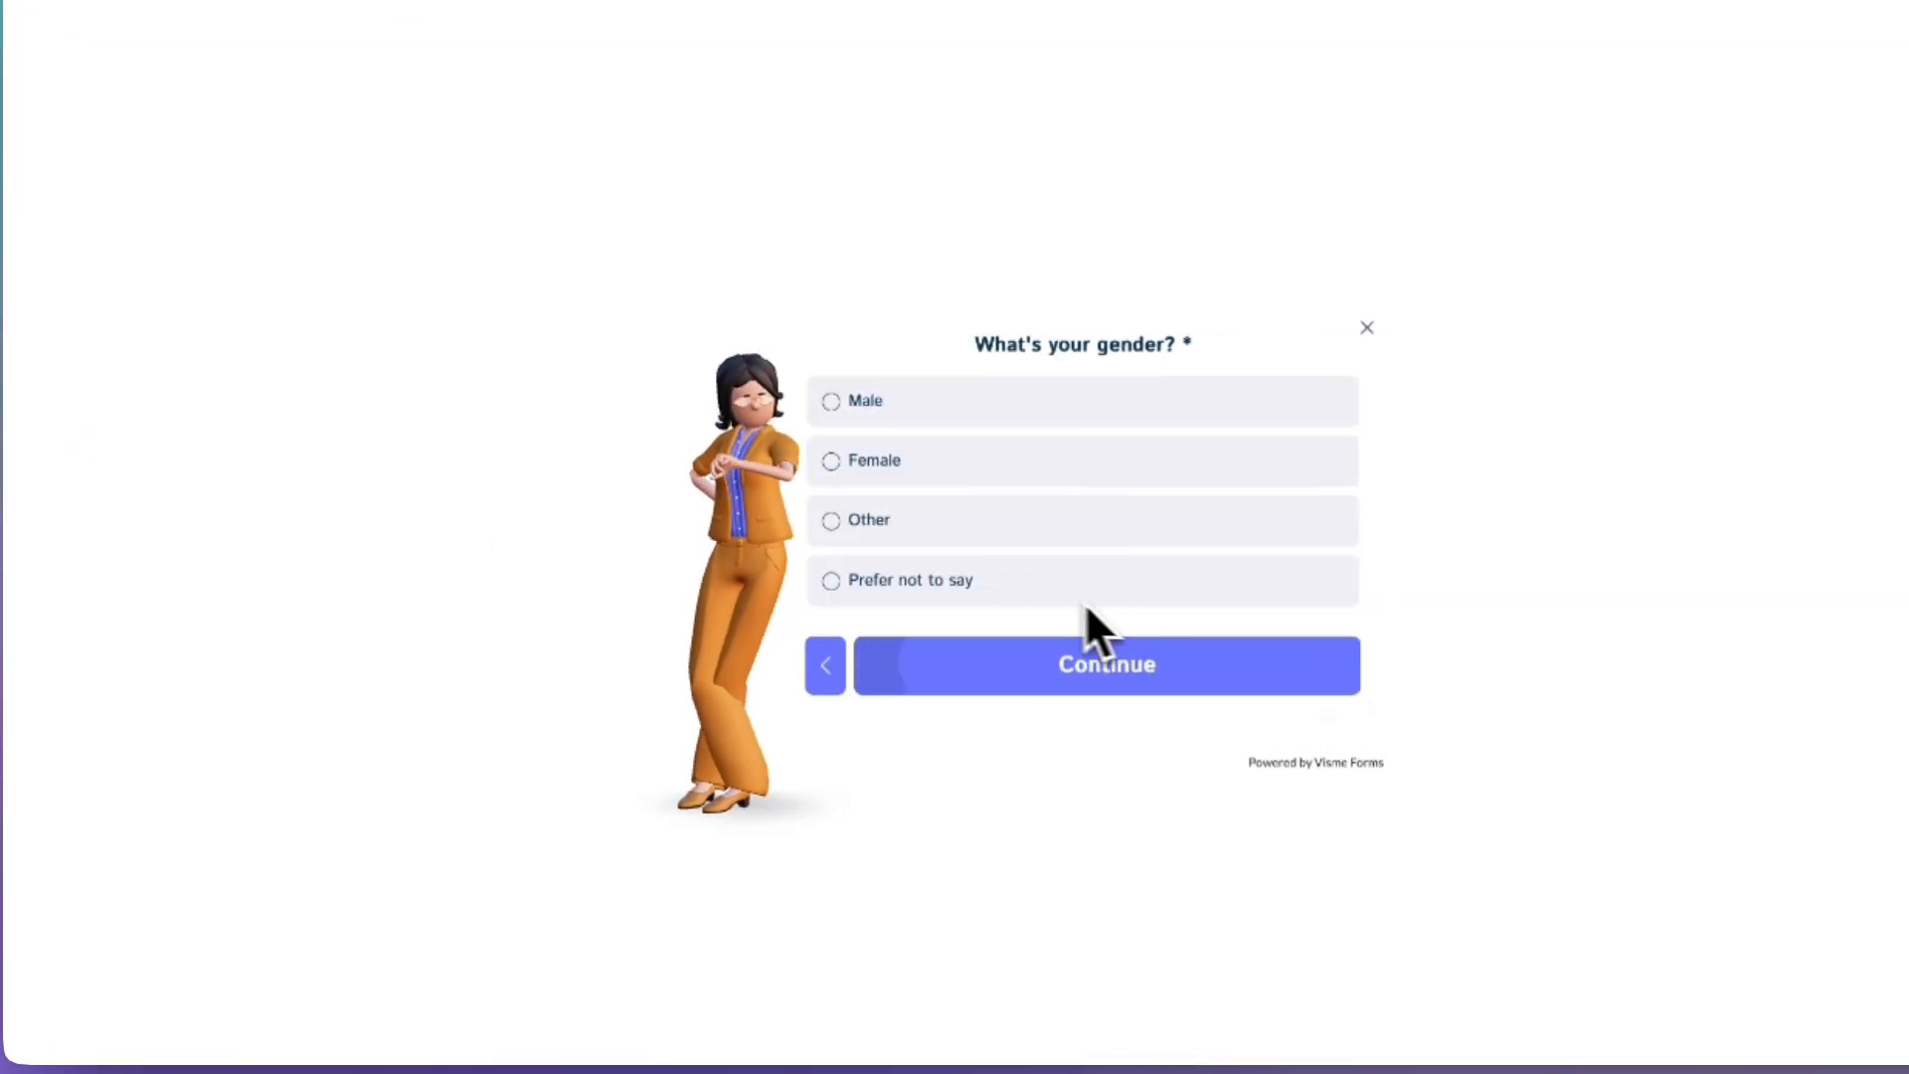
{"action": "left_click", "coordinate": [1103, 665]}
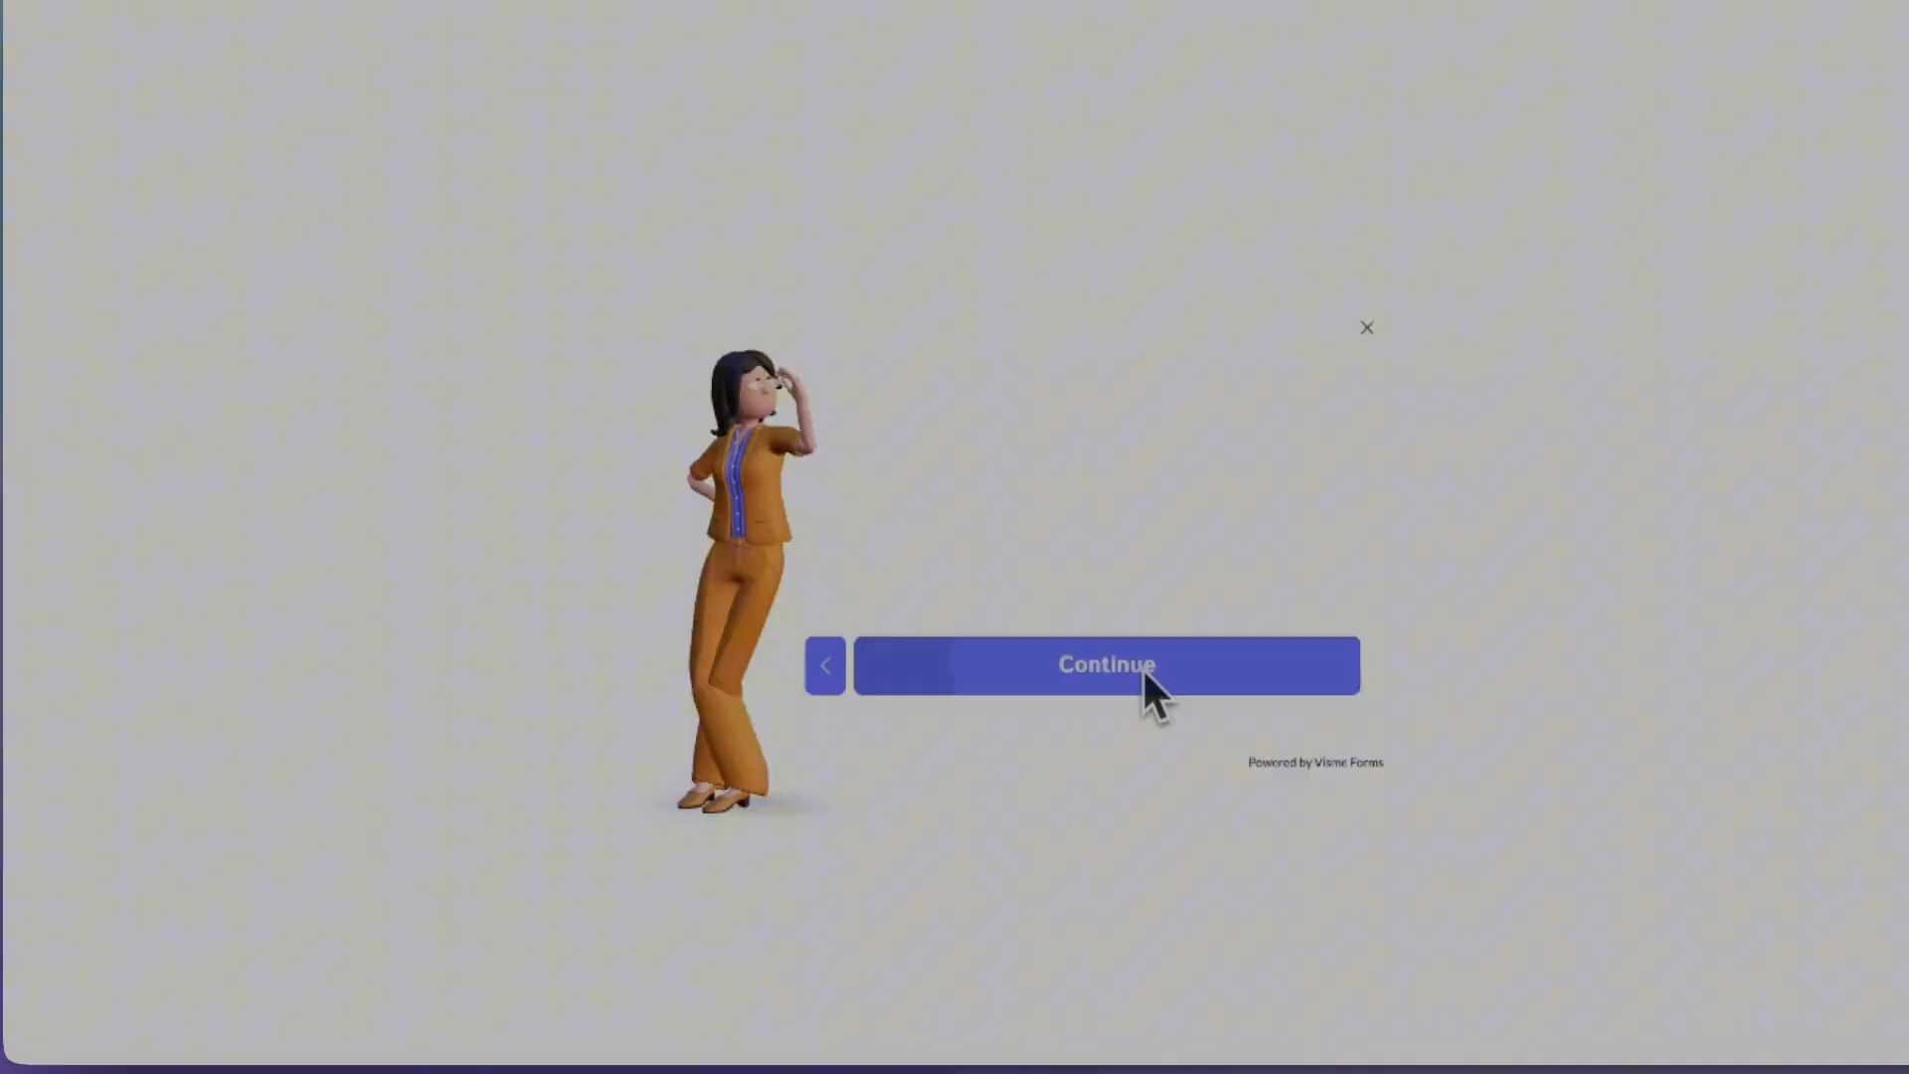
{"action": "left_click", "coordinate": [1106, 665]}
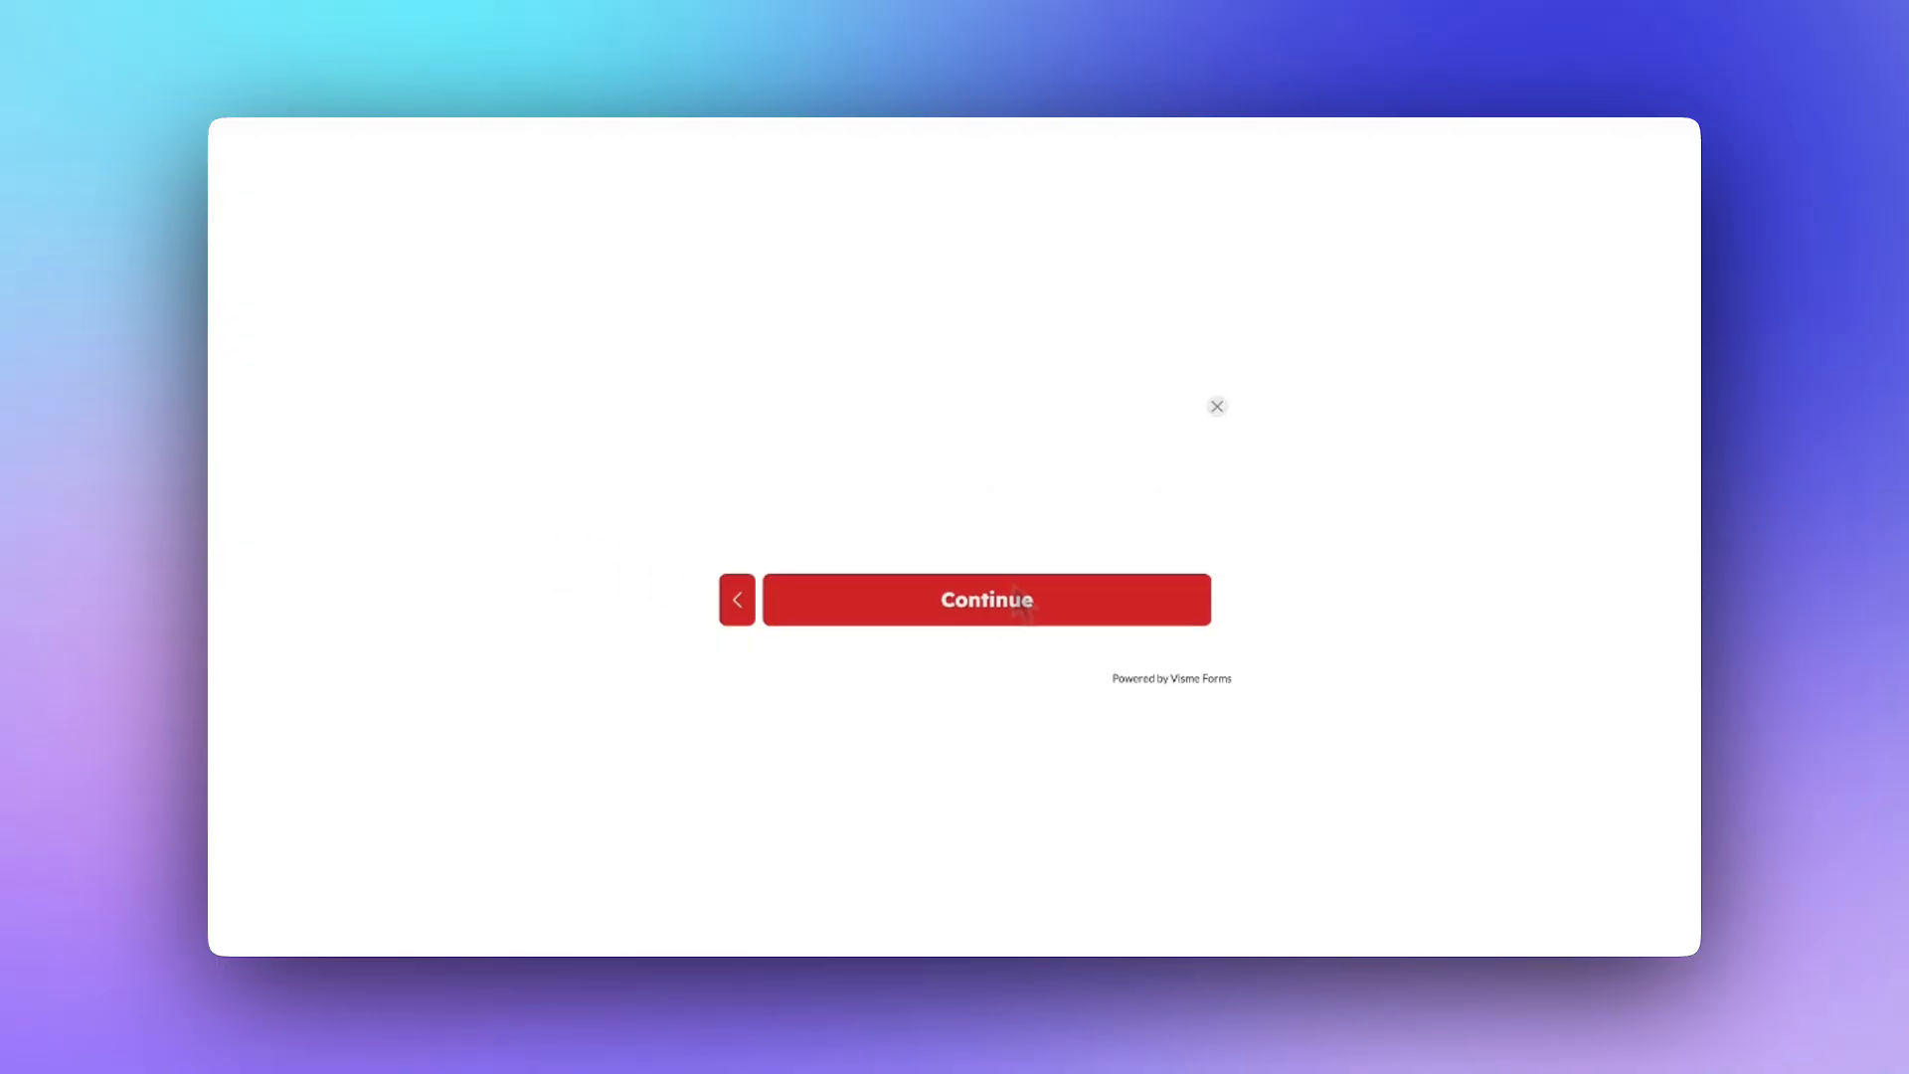
- Answer the platform enjoyment question, continue through the preview, and bring up the conditional logic map
{"action": "left_click", "coordinate": [985, 599]}
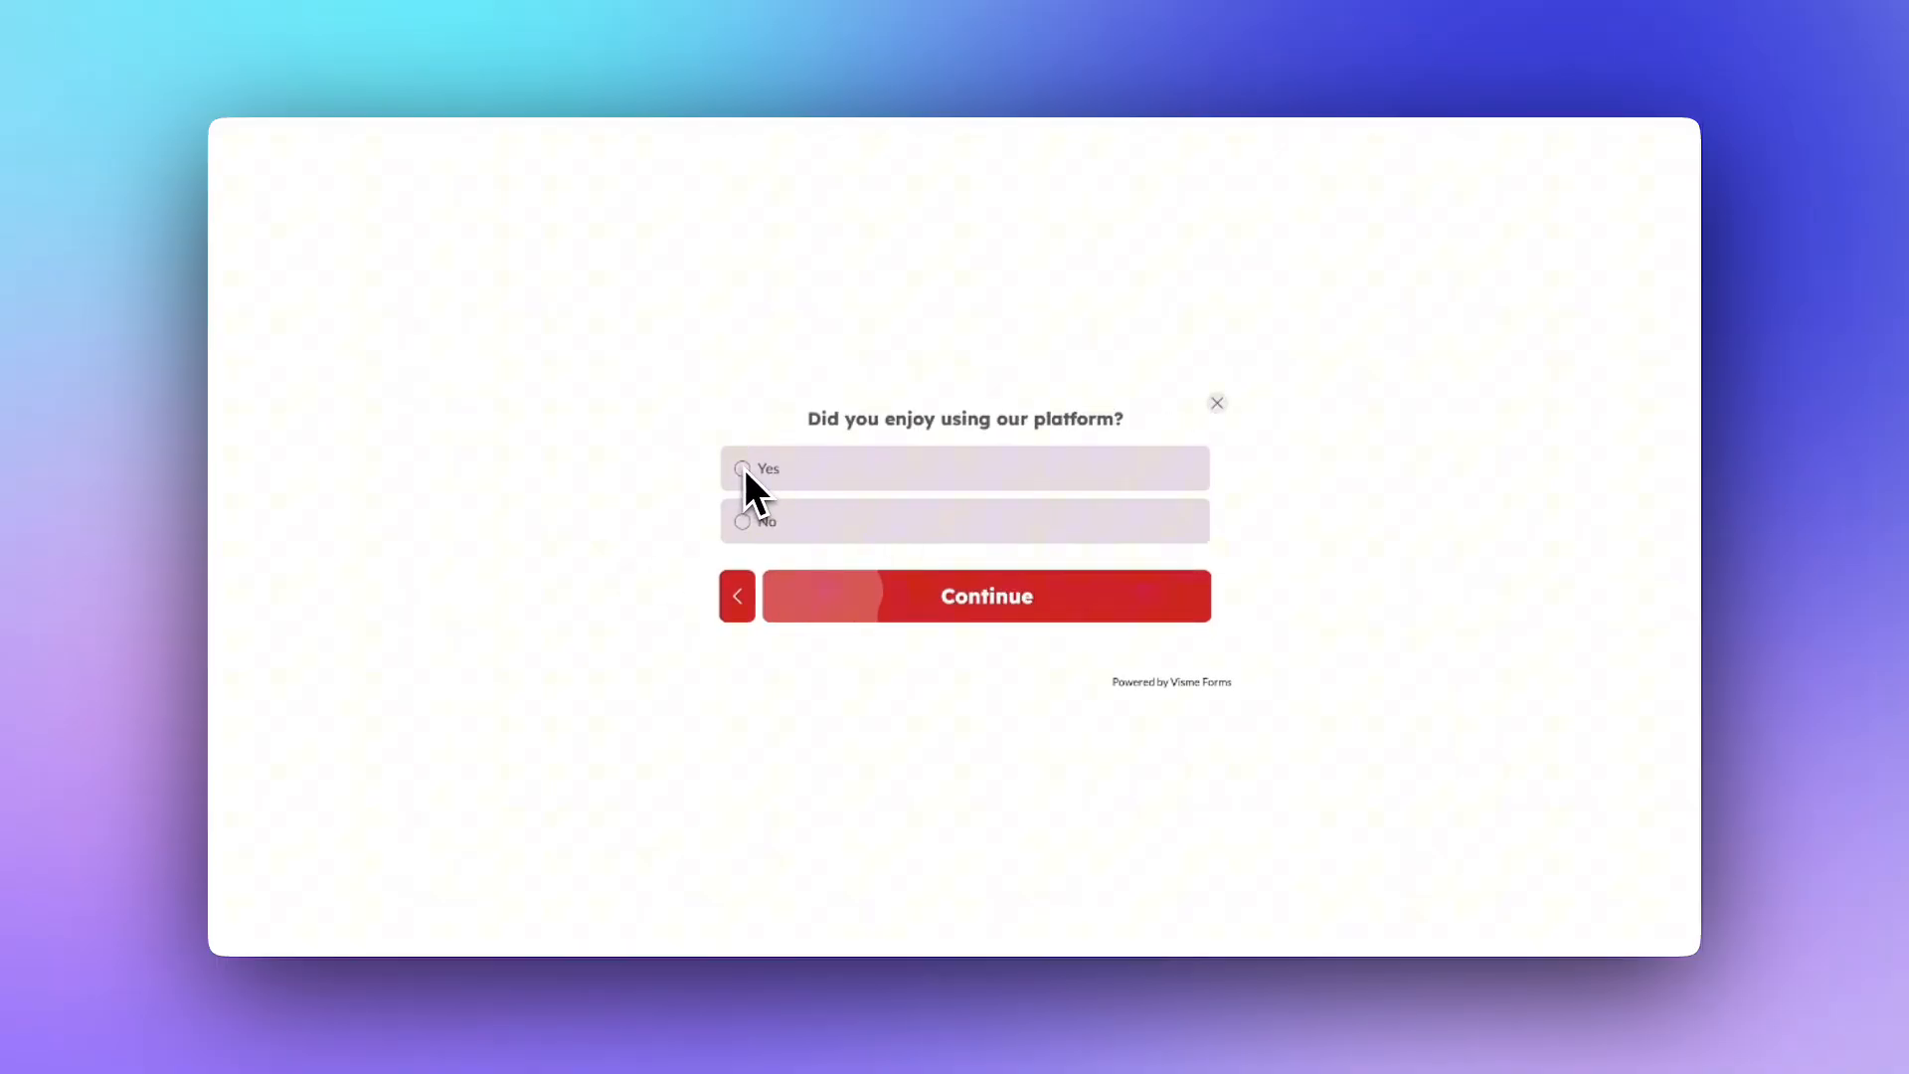
{"action": "left_click", "coordinate": [742, 468]}
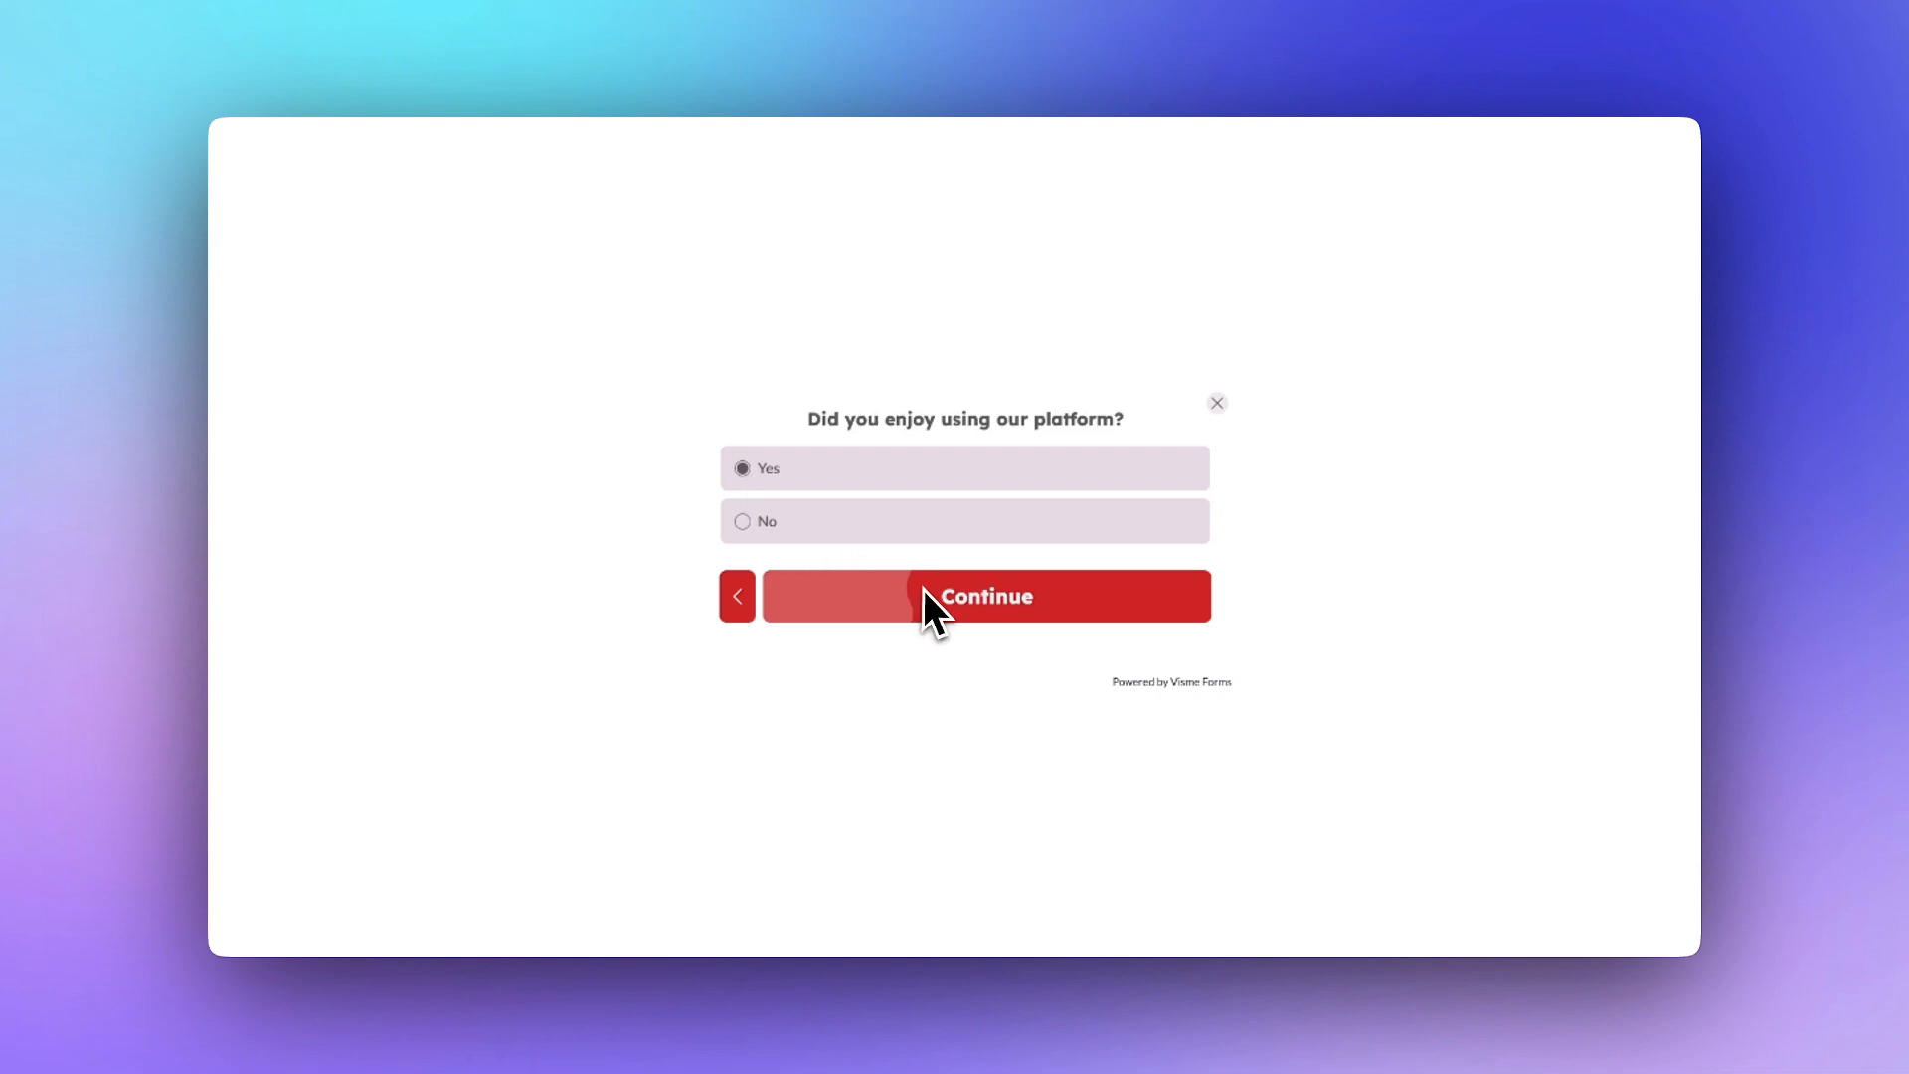
{"action": "left_click", "coordinate": [985, 596]}
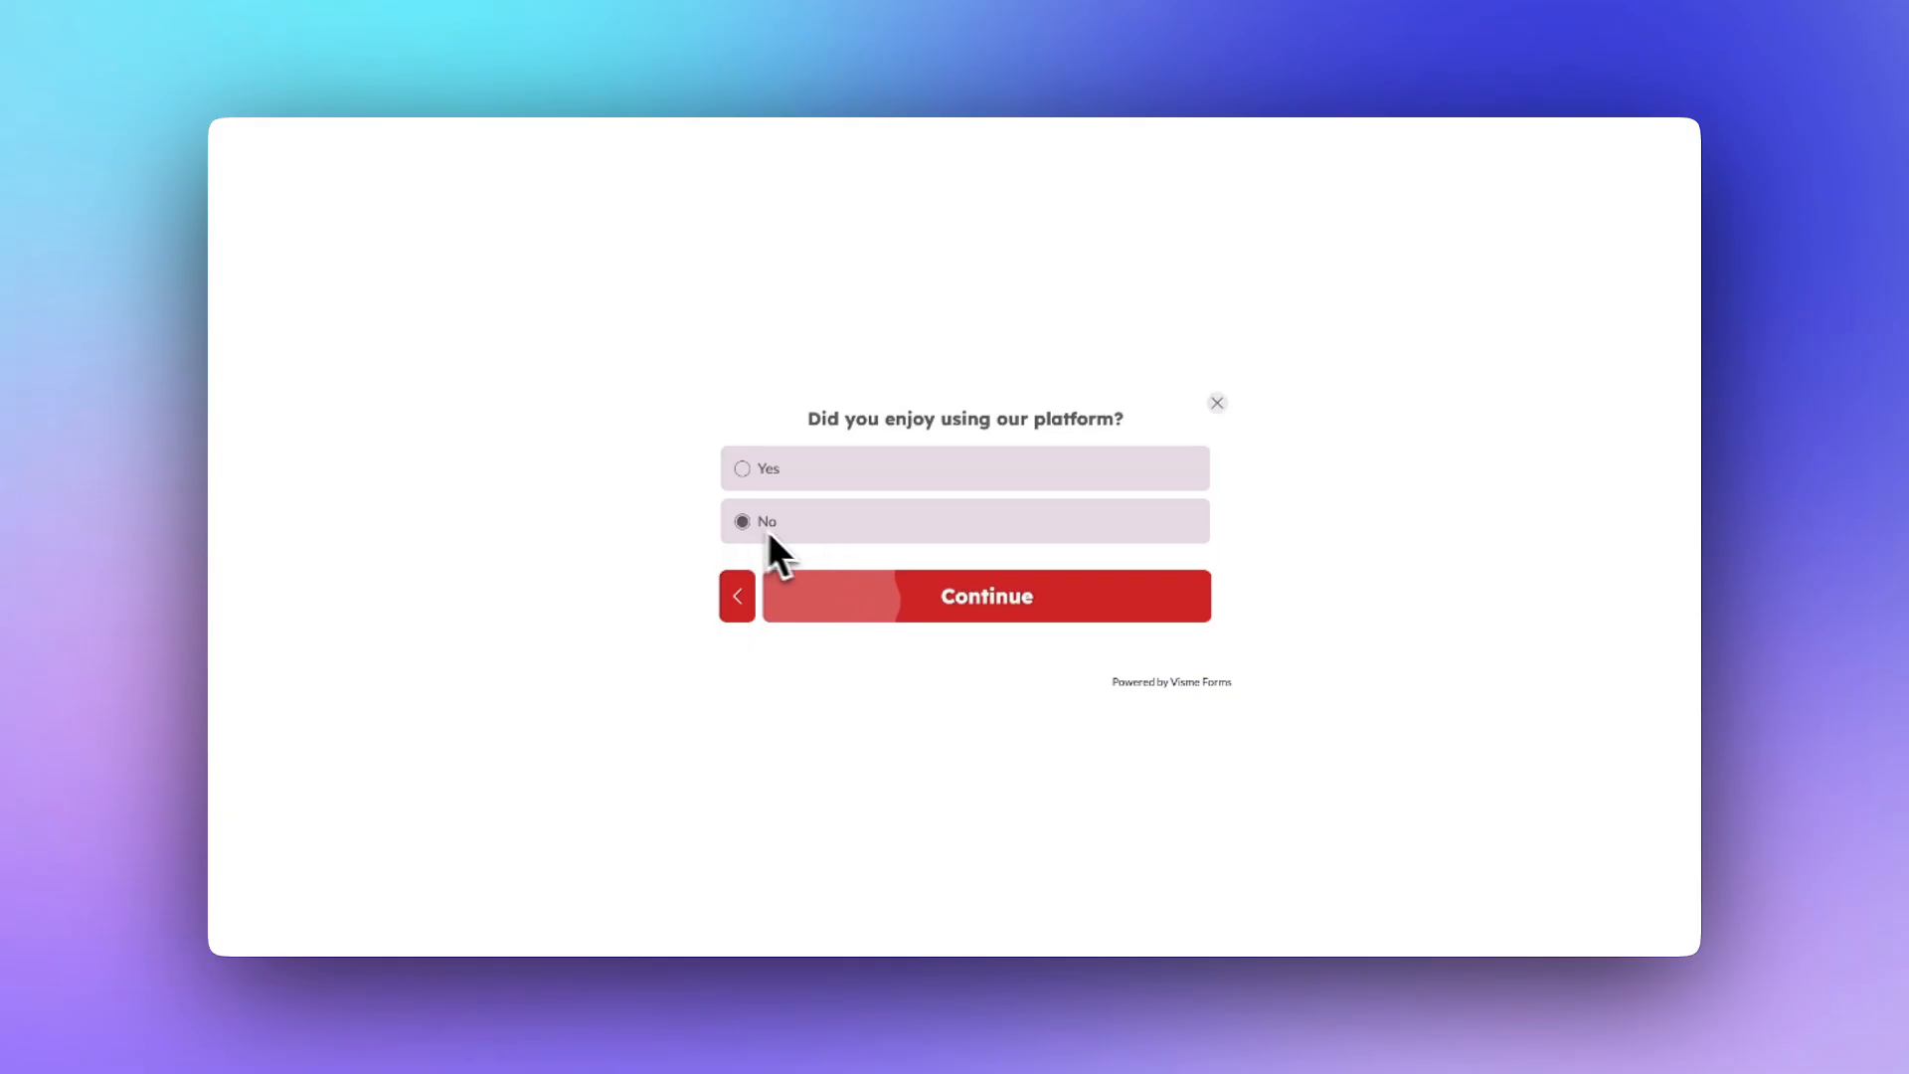
{"action": "left_click", "coordinate": [985, 596]}
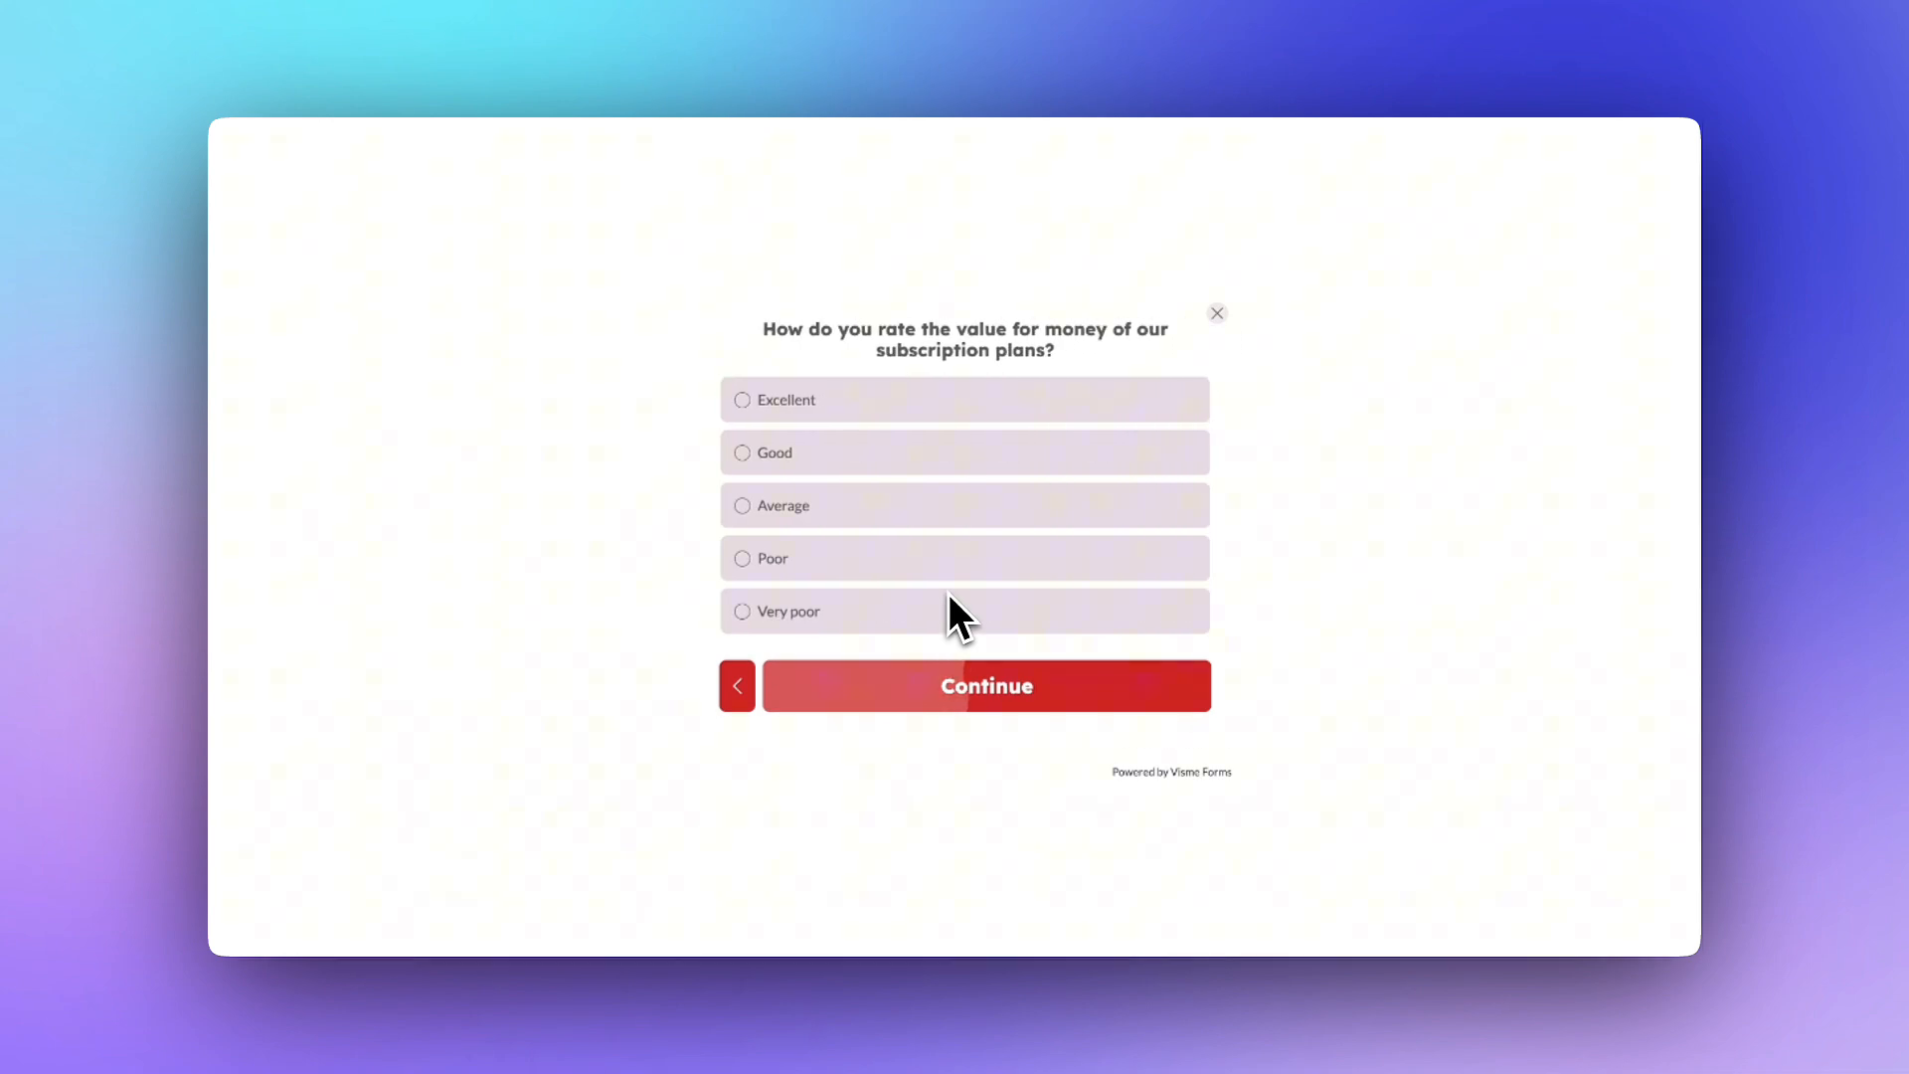
{"action": "left_click", "coordinate": [742, 505]}
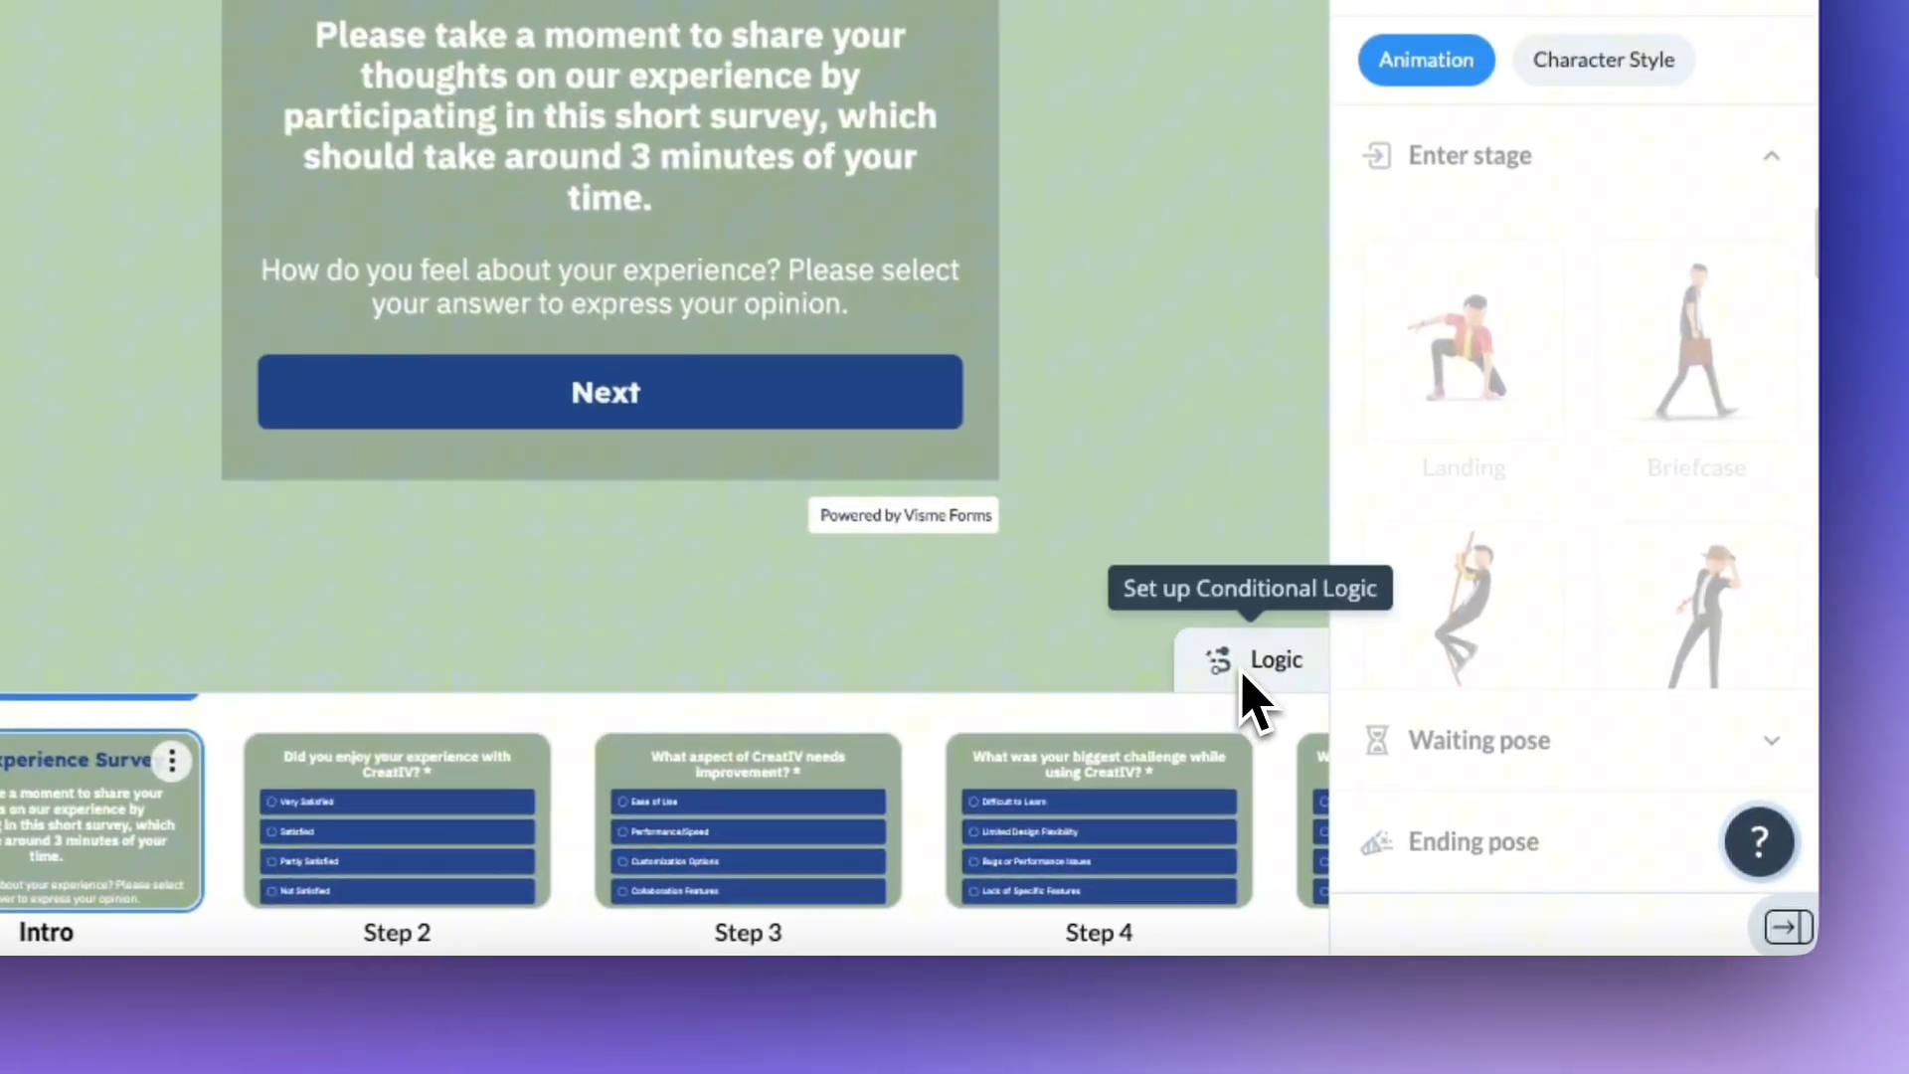
{"action": "left_click", "coordinate": [1274, 658]}
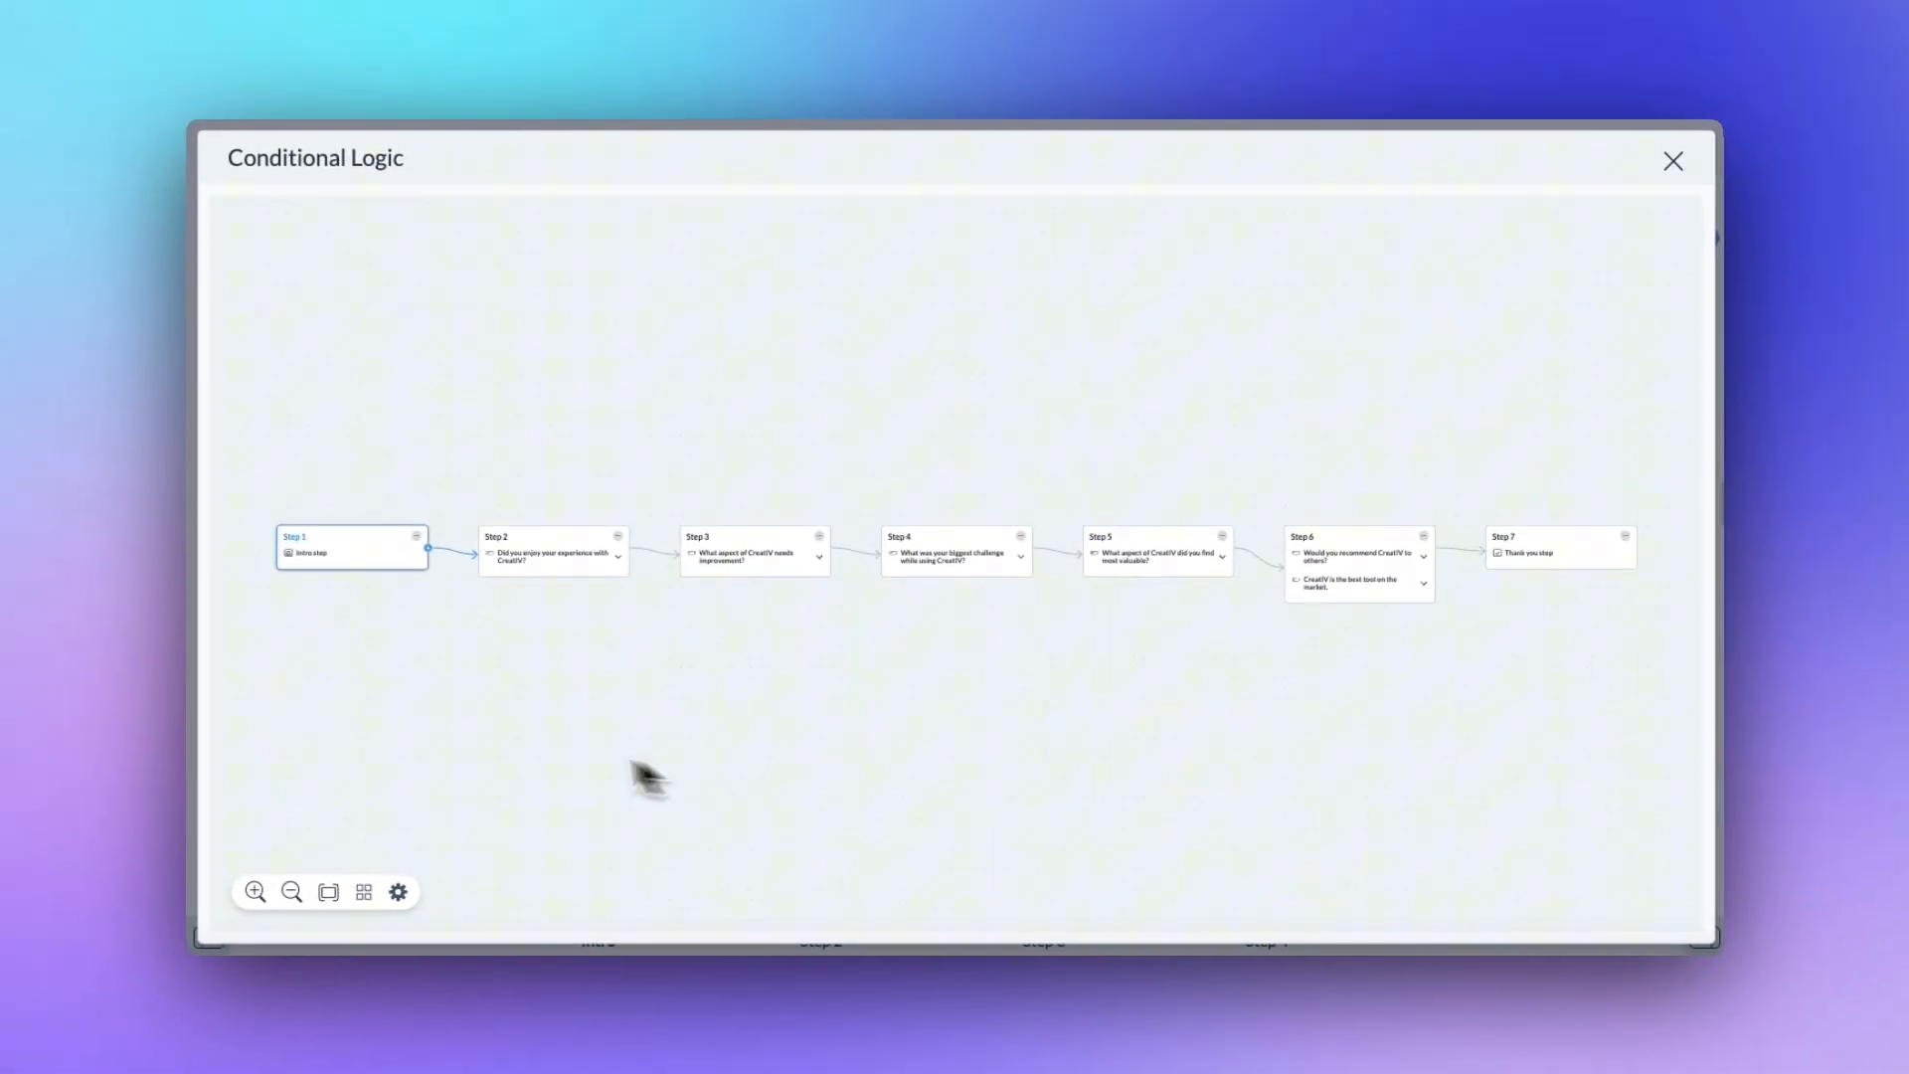
{"action": "mouse_move", "coordinate": [547, 601]}
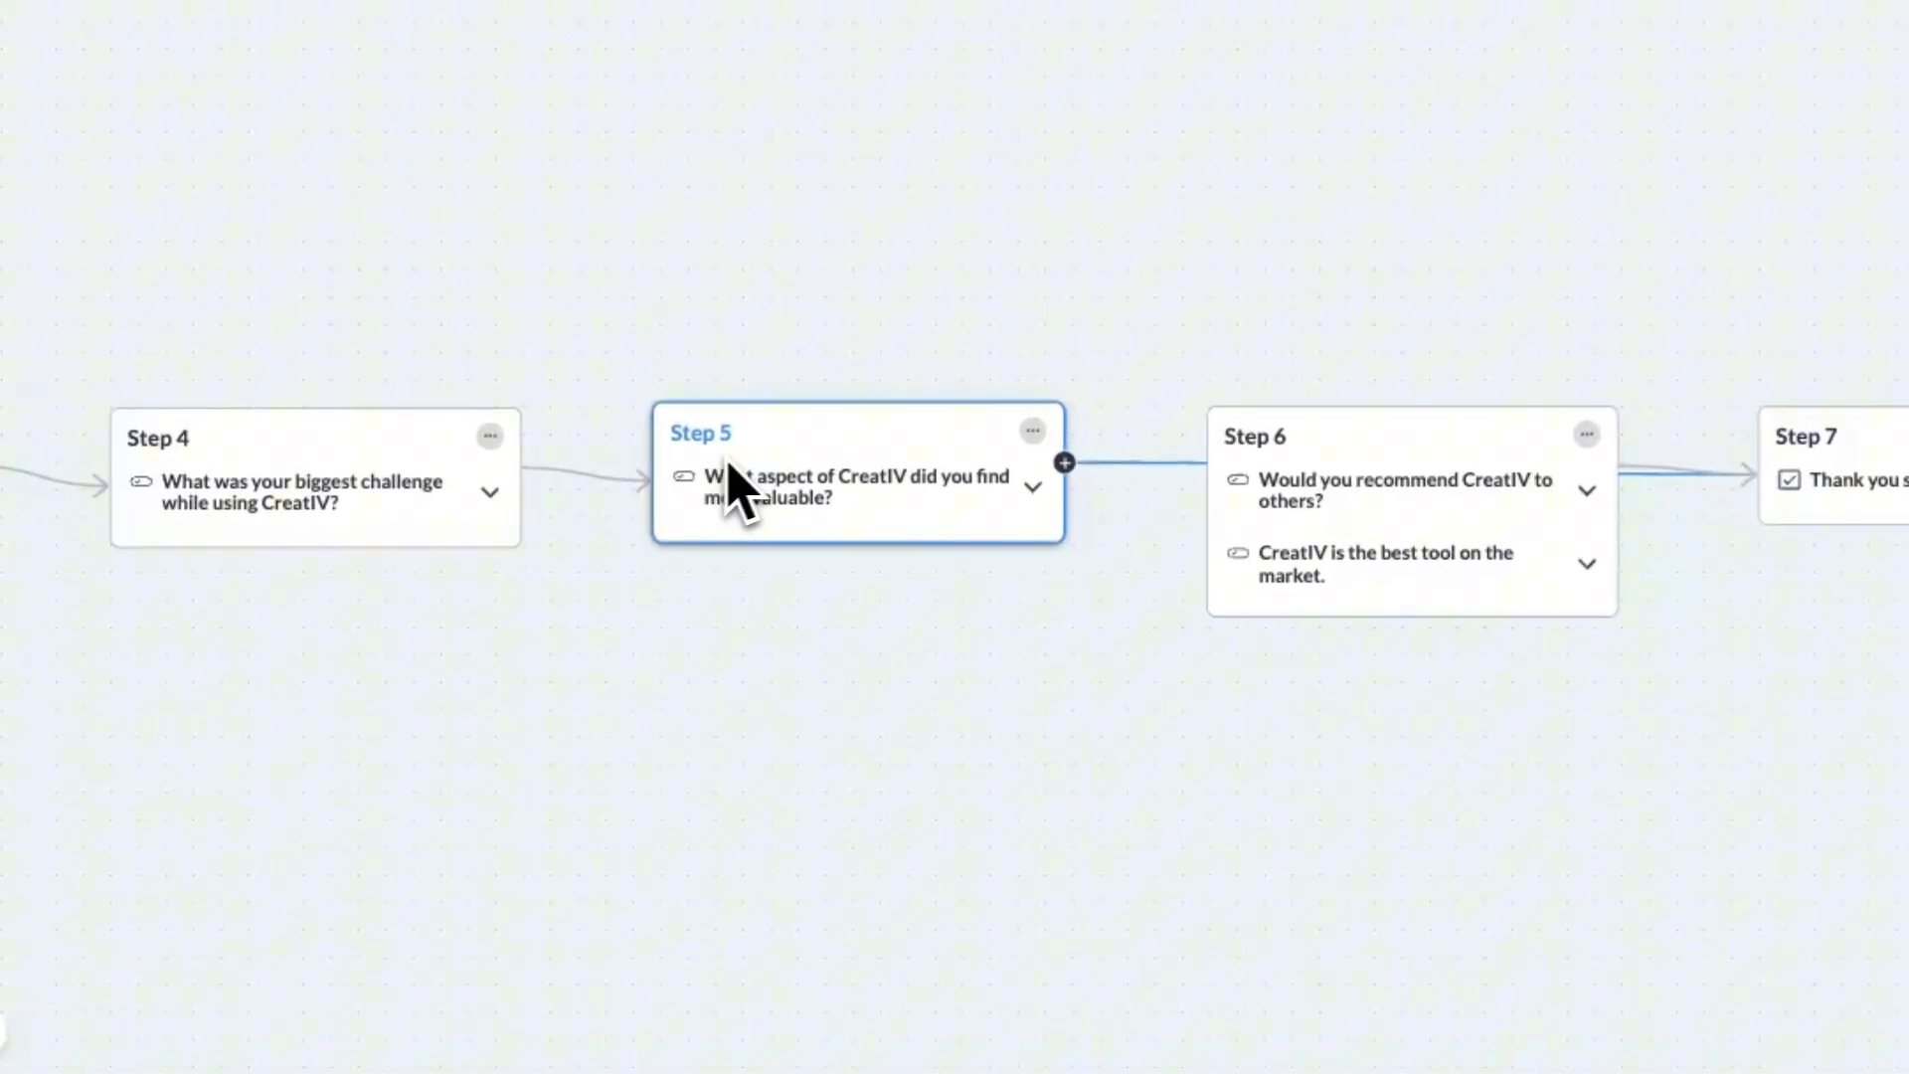
{"action": "left_click", "coordinate": [1032, 430]}
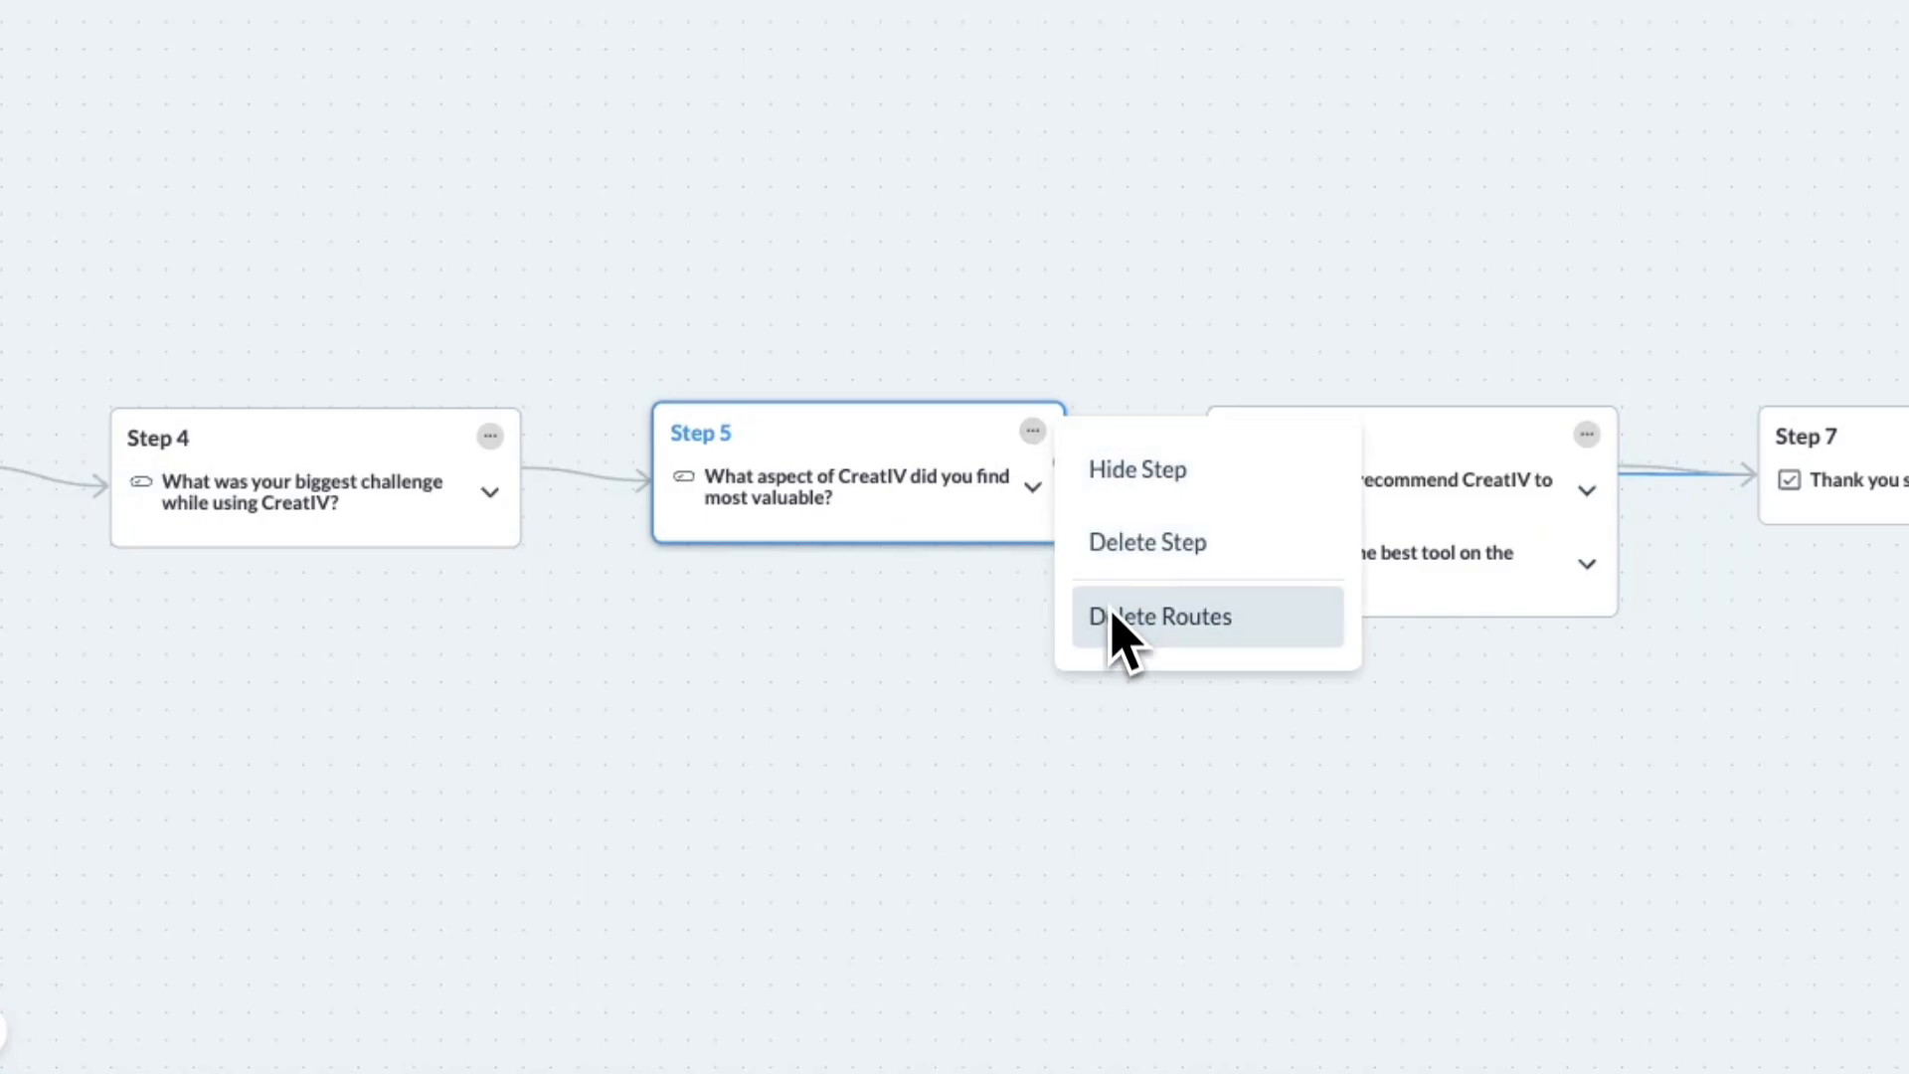
{"action": "left_click", "coordinate": [1159, 616]}
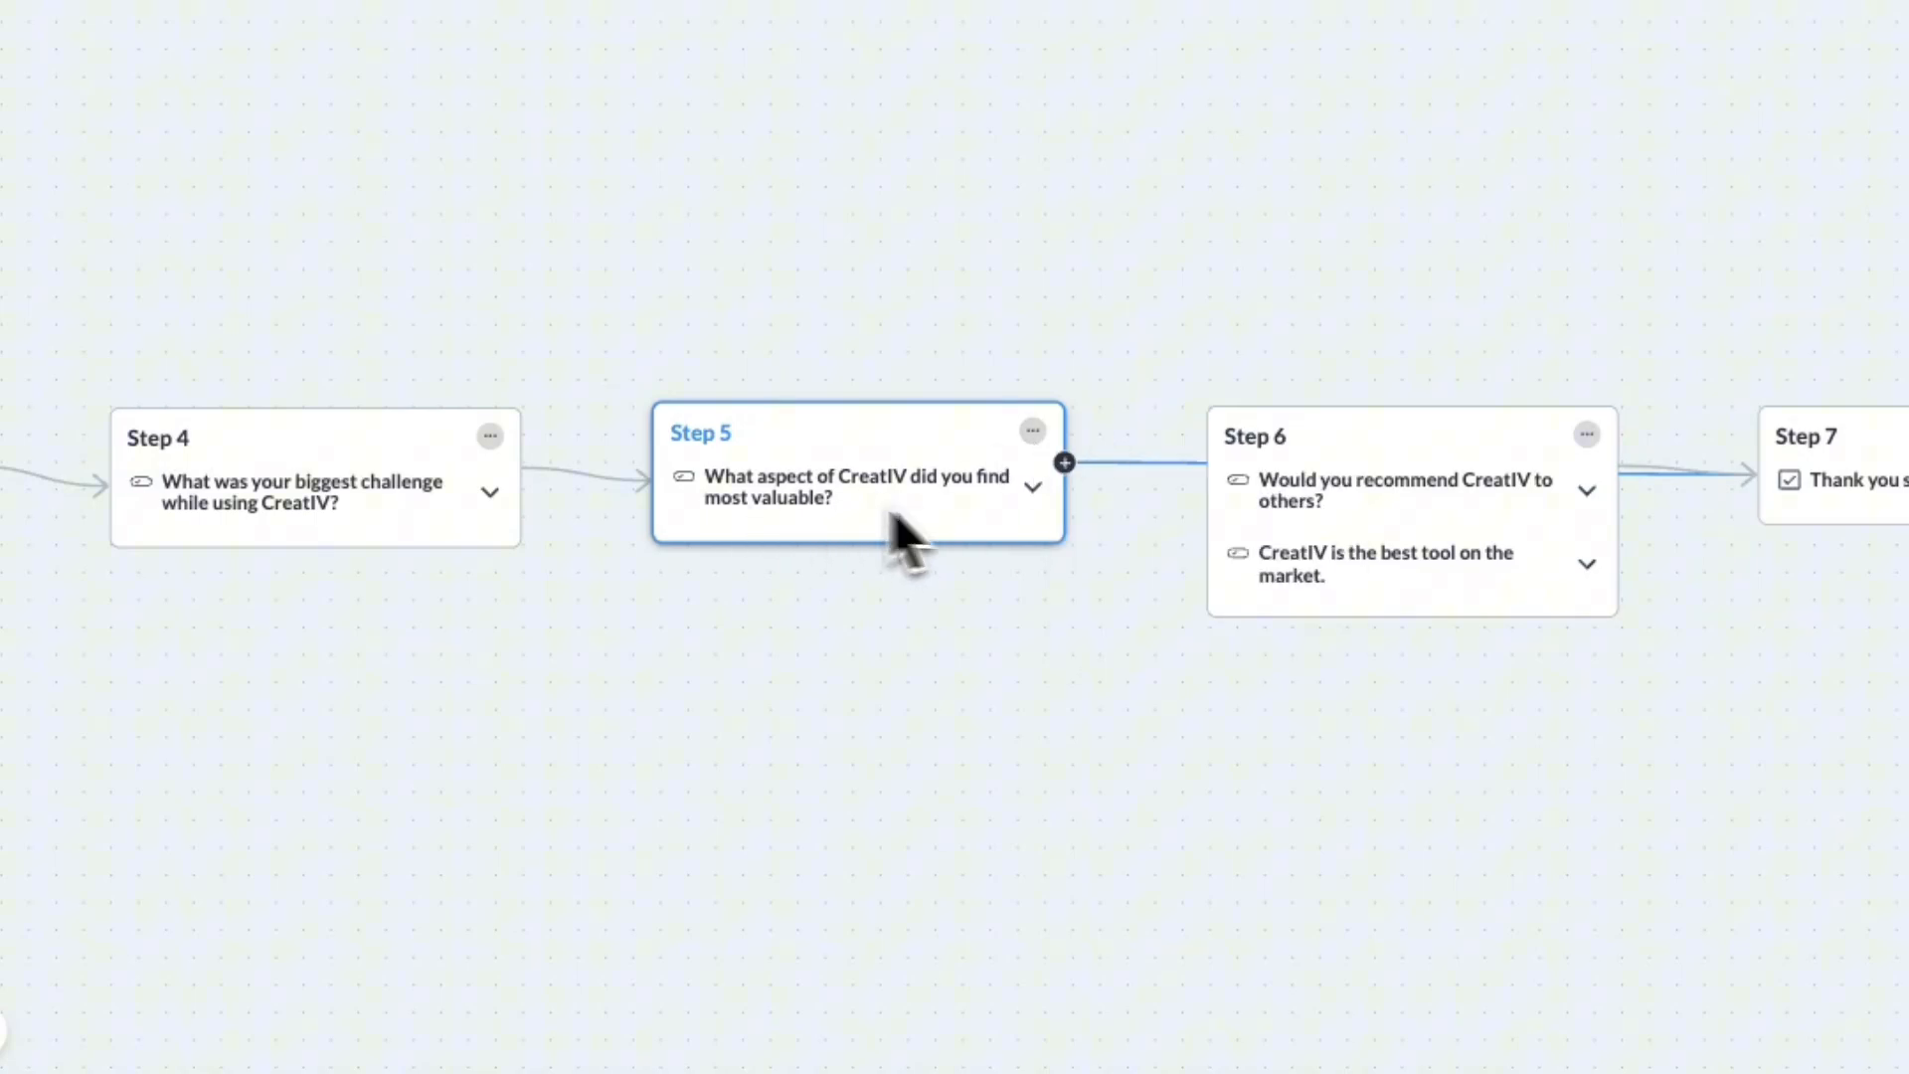
{"action": "left_click", "coordinate": [1032, 487]}
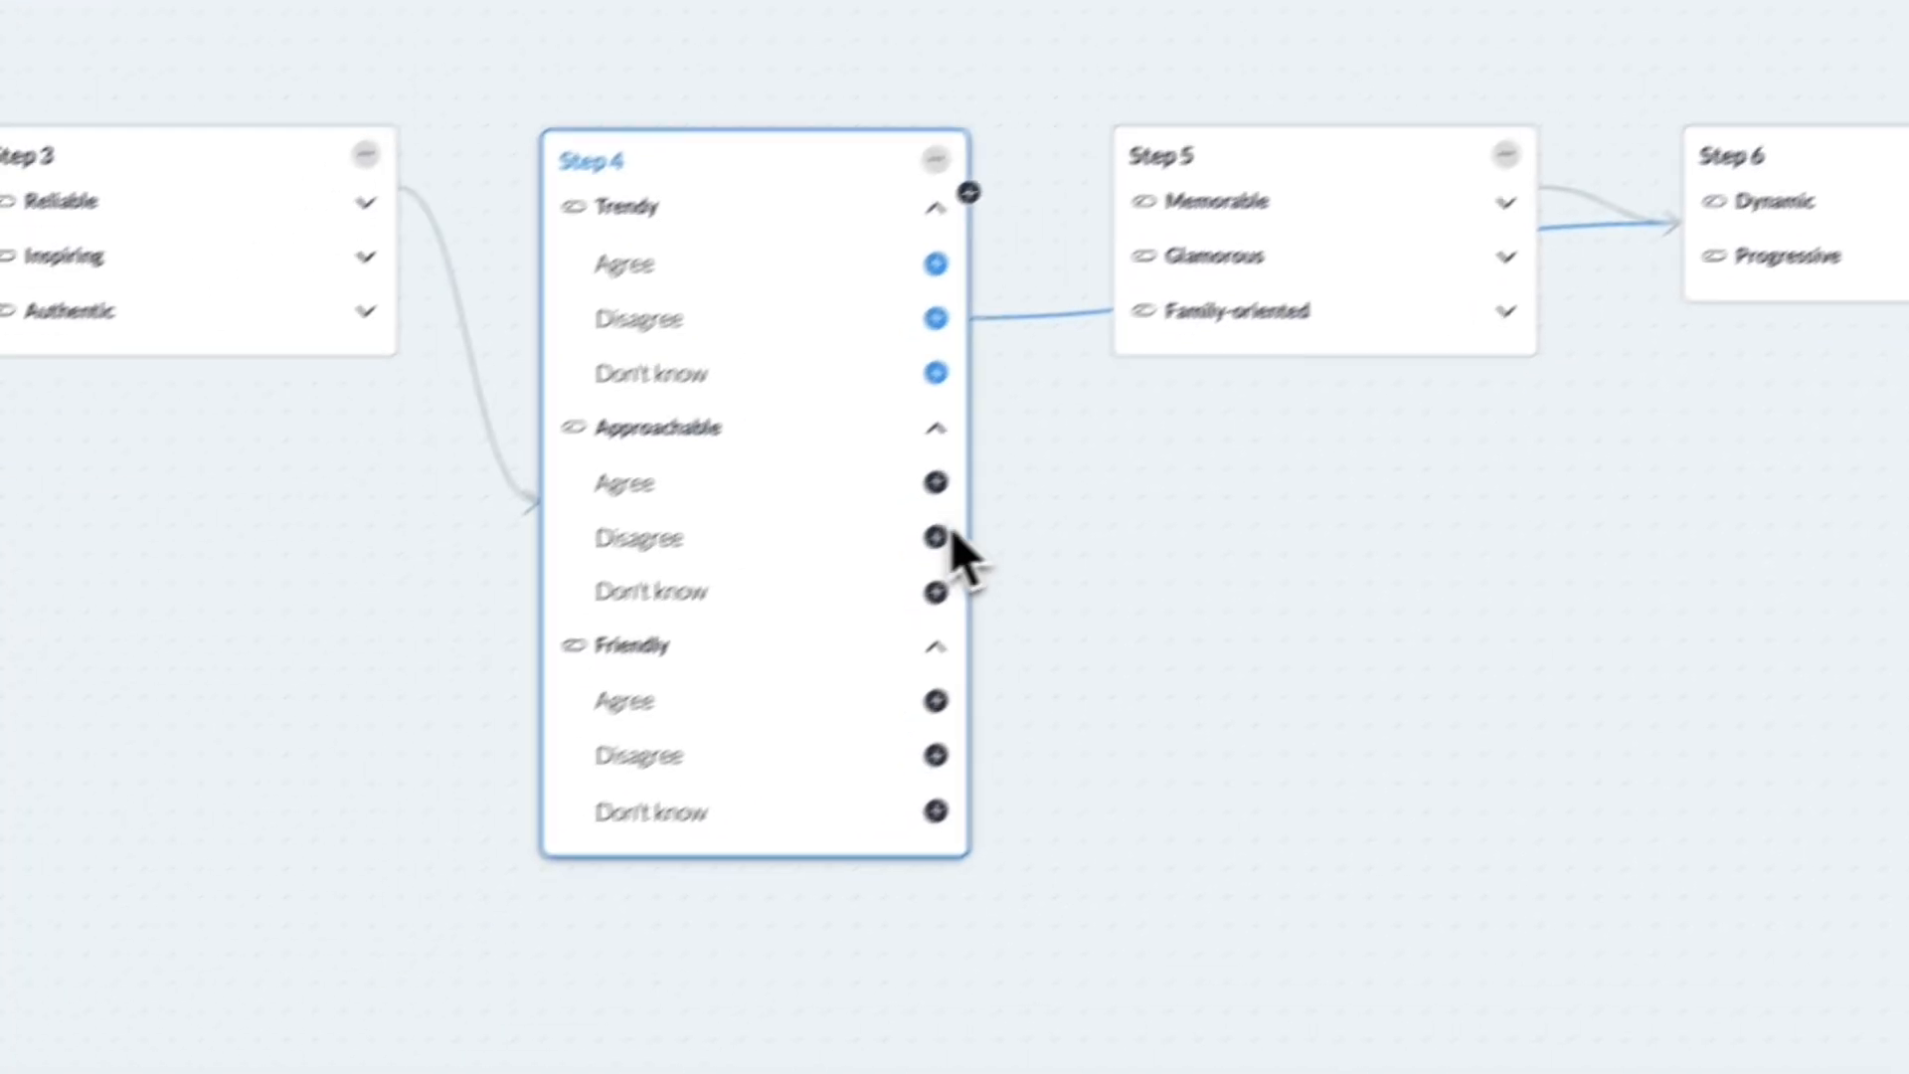
- Route Approachable's Disagree answer, then advance the survey preview to the improvement question
{"action": "left_click", "coordinate": [967, 194]}
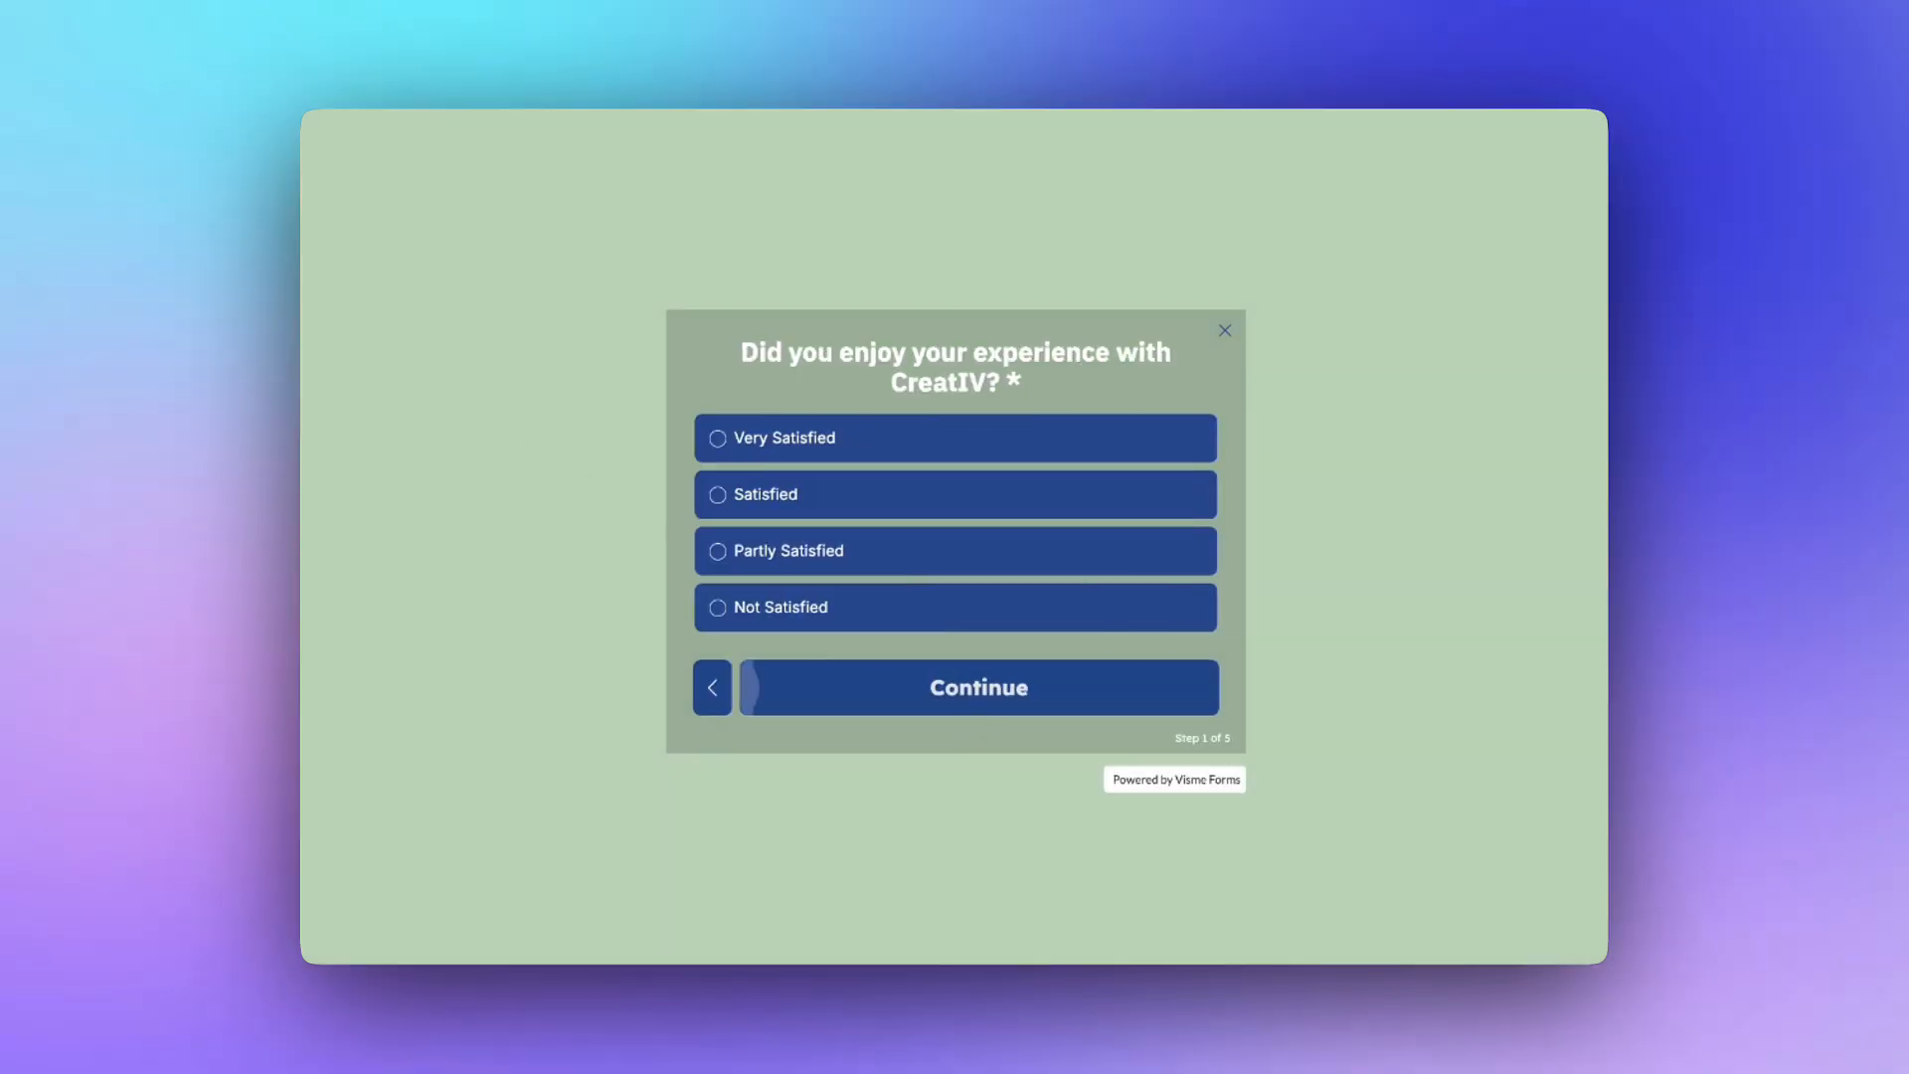
{"action": "left_click", "coordinate": [976, 687]}
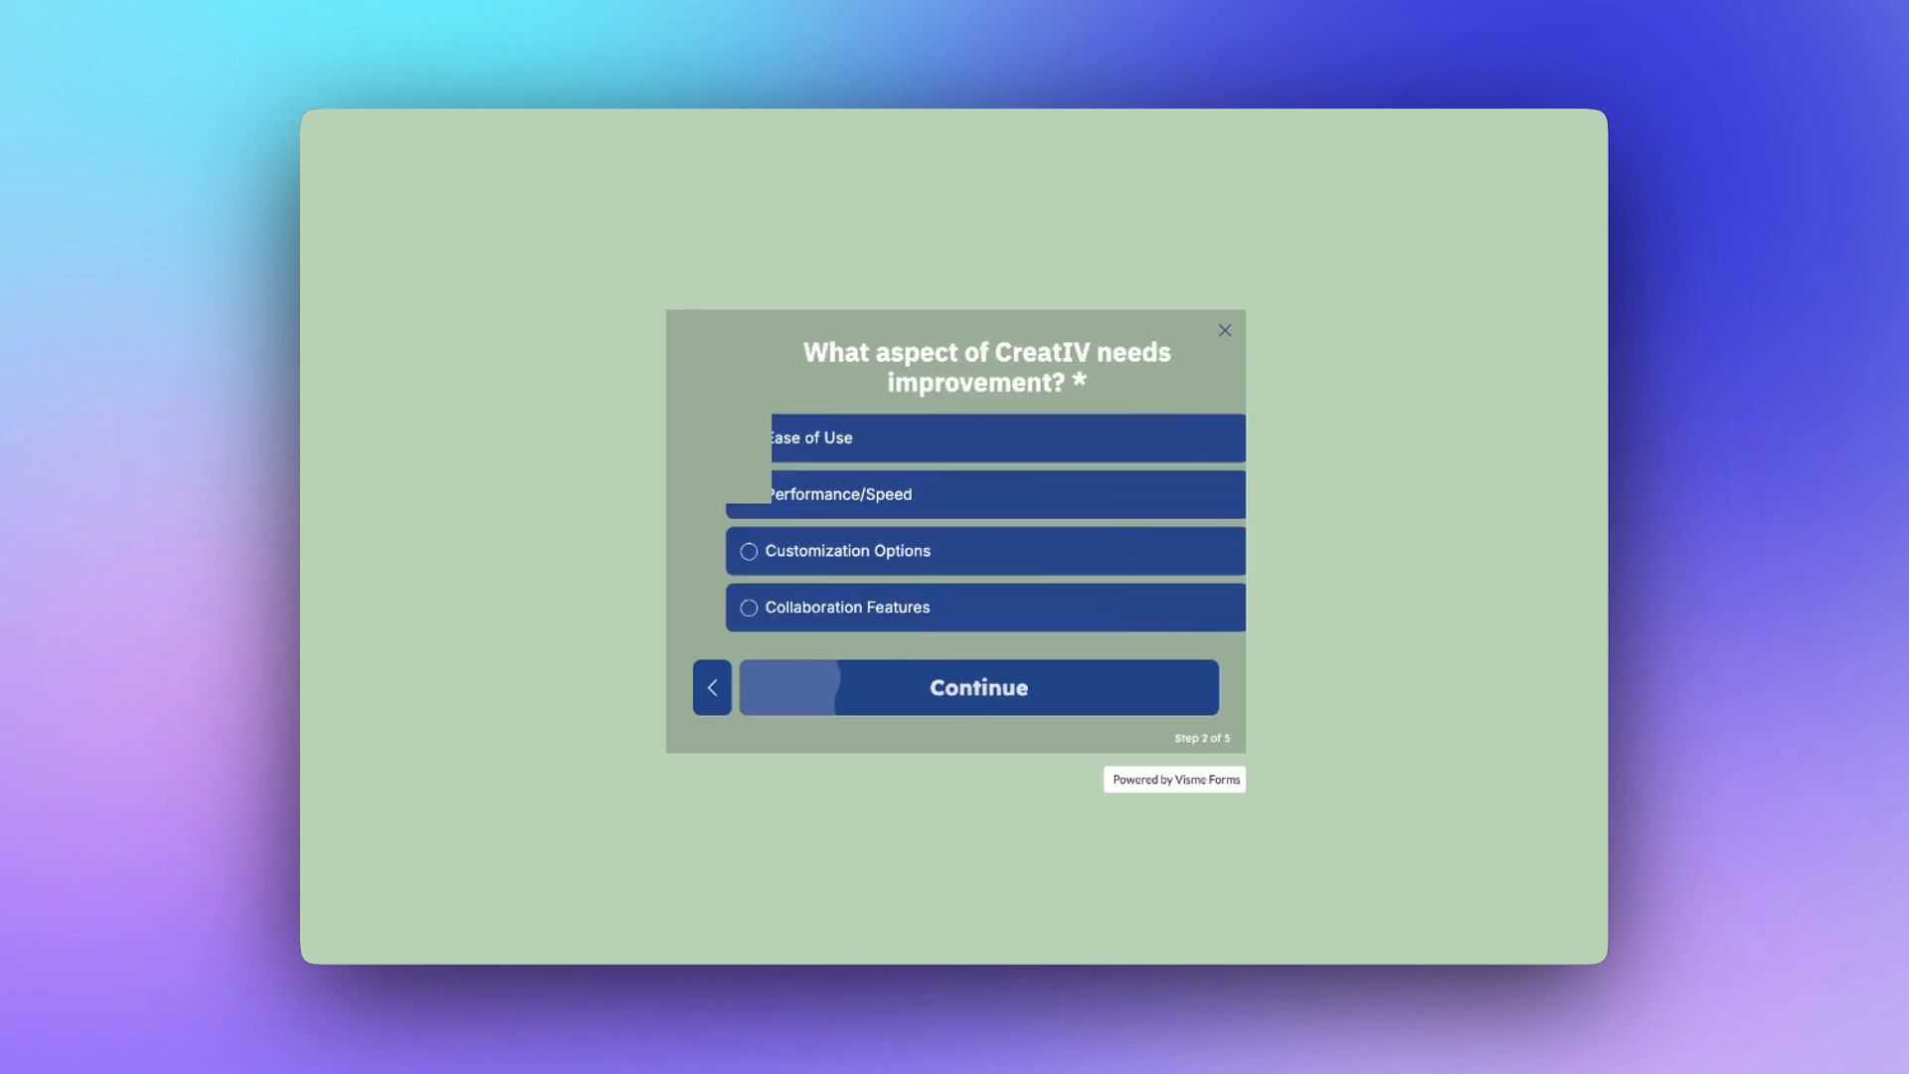